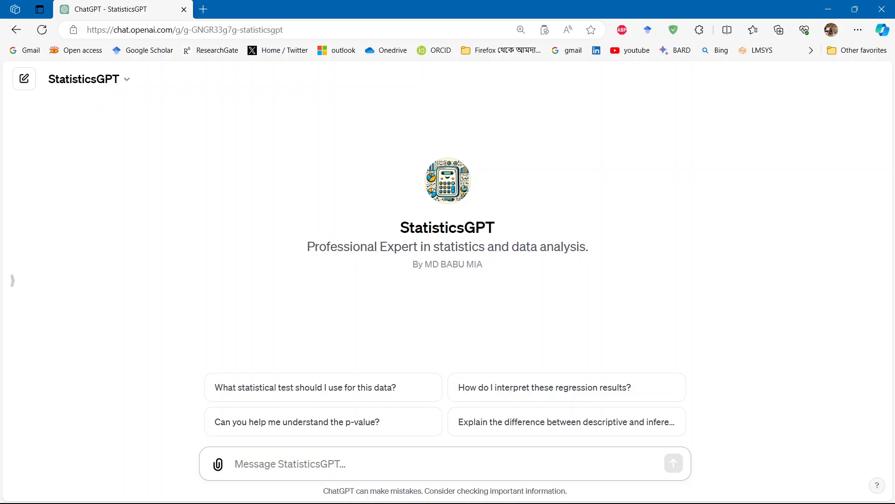
- Bring the blank Excel workbook to the front and maximize it
click(289, 463)
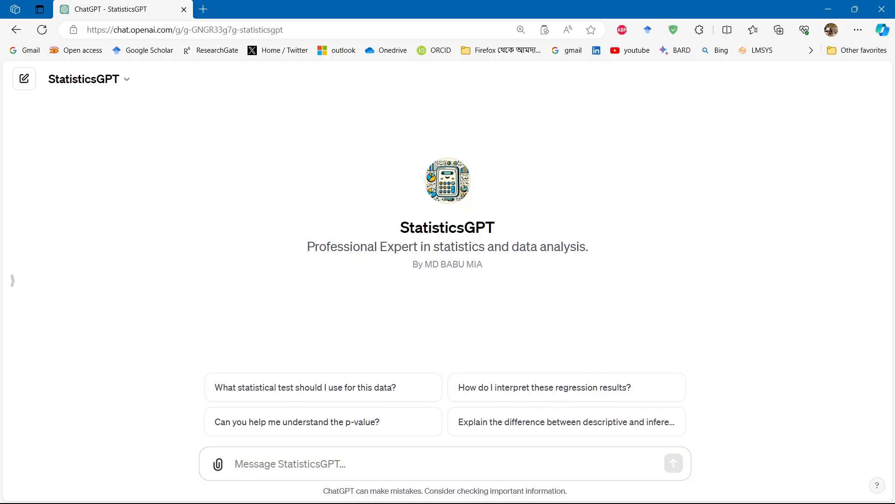
click(217, 464)
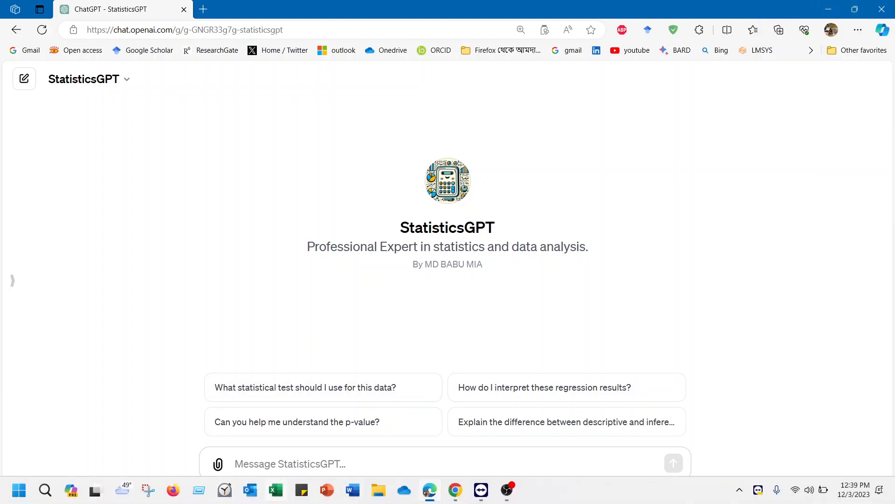
click(276, 490)
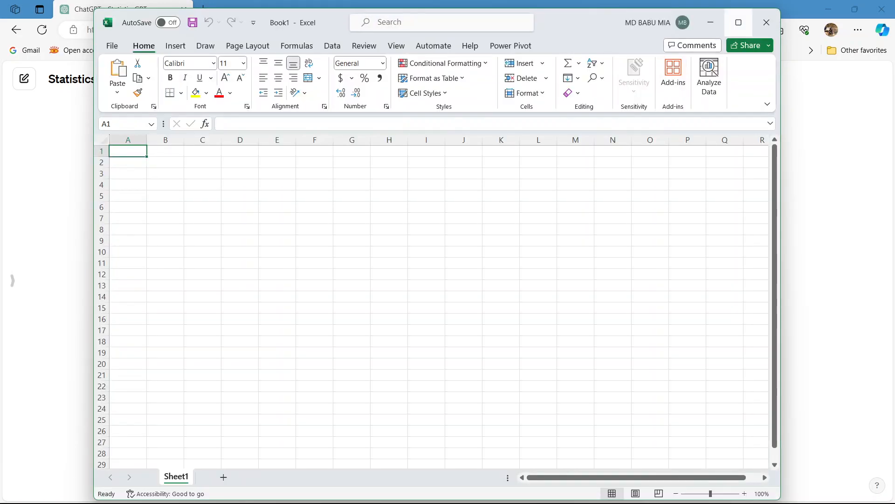
click(737, 22)
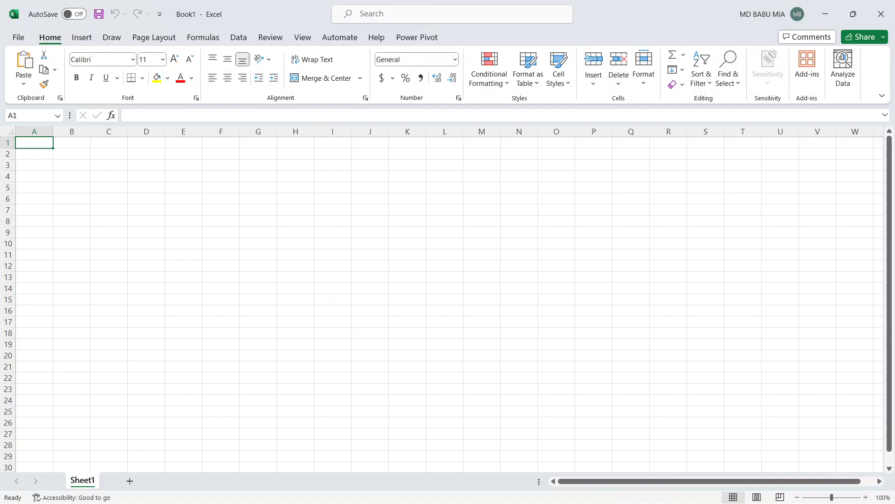
- Enter the headings CONTROL in J9 and TREATMENT in K9
click(370, 231)
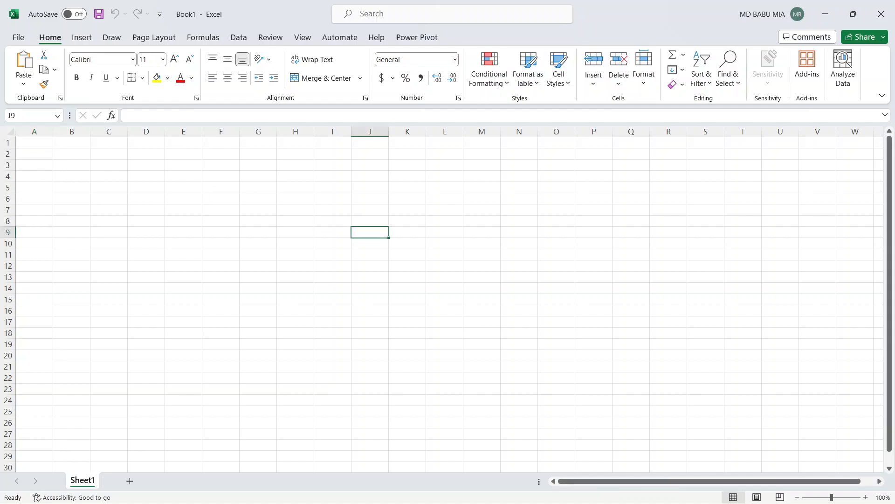
text(CO)
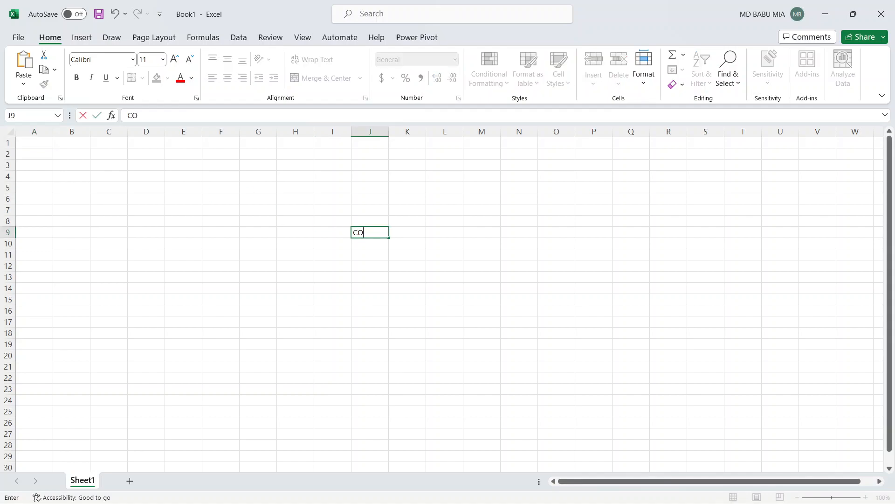
text(NTROL)
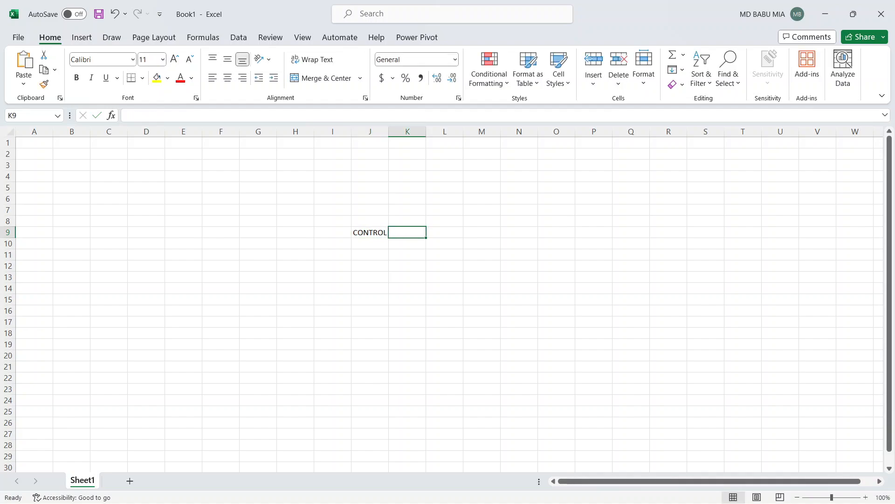
text(TREAT)
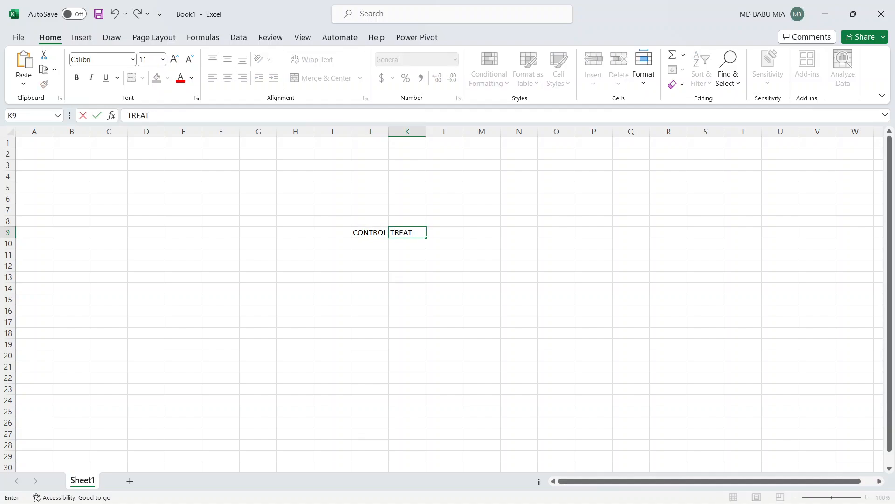
text(MENT)
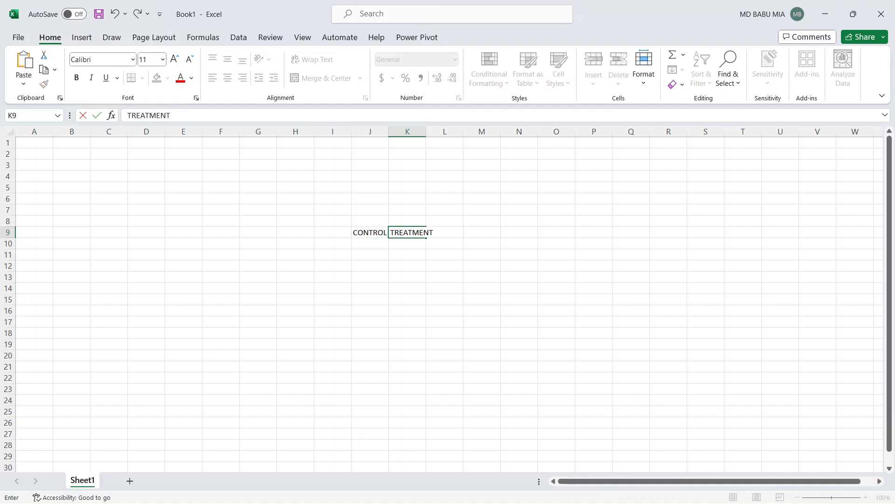
- Fill J10:J19 with the counting series 1 to 10 under CONTROL
text(1)
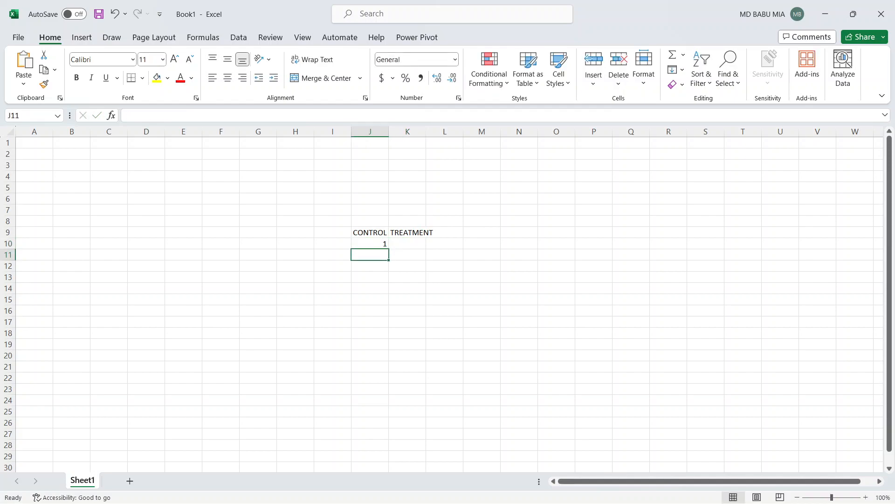
text(2)
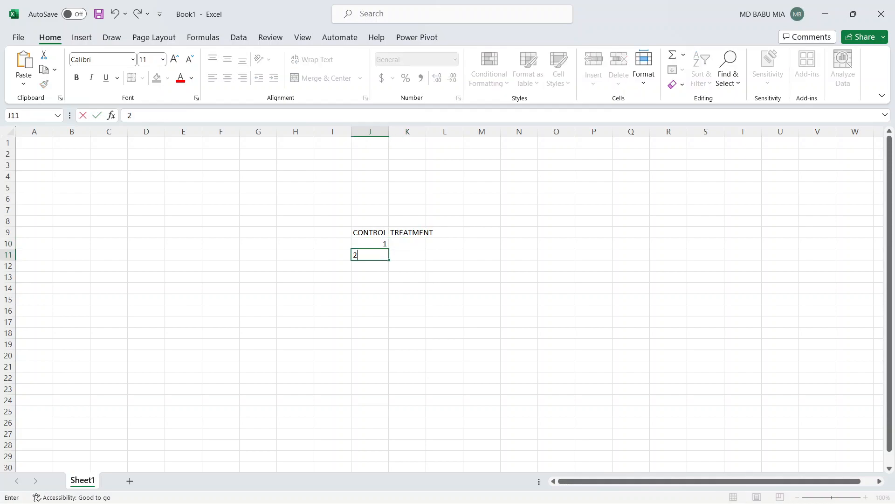
drag(388, 259, 394, 323)
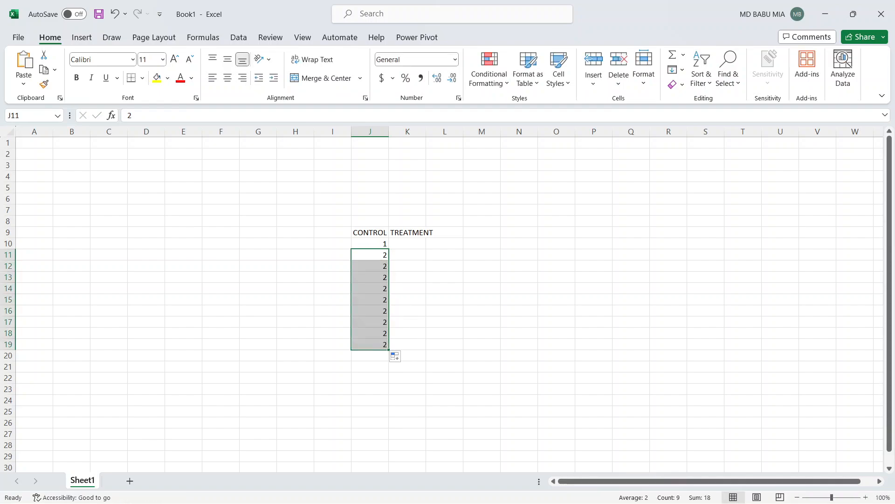
click(404, 357)
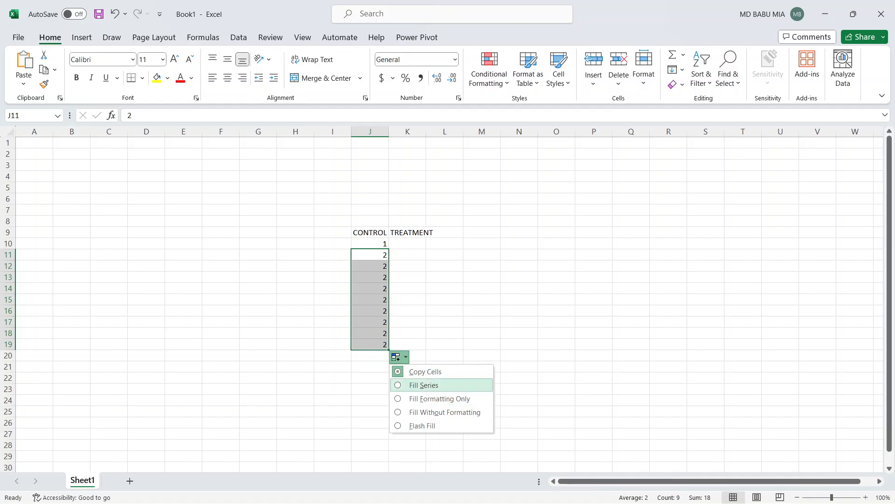
click(425, 384)
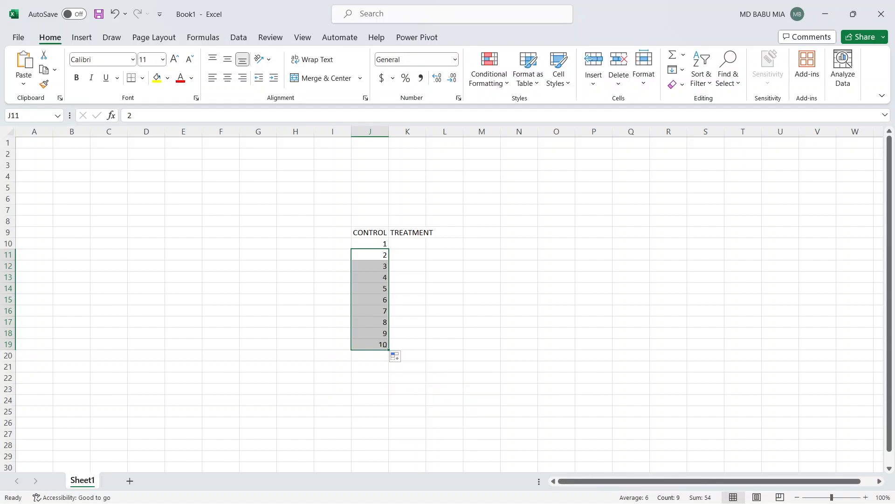
click(407, 243)
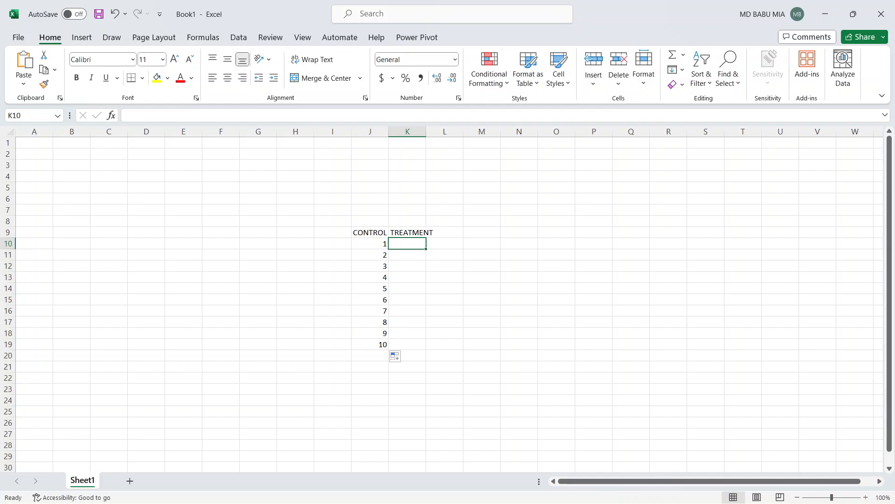
- Fill K10:K19 with the series 100 to 109 under TREATMENT
text(100)
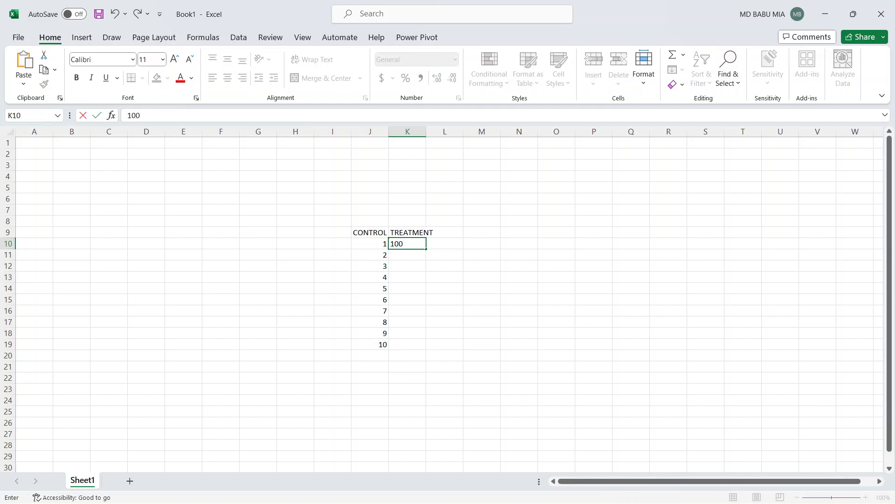
drag(425, 248, 425, 348)
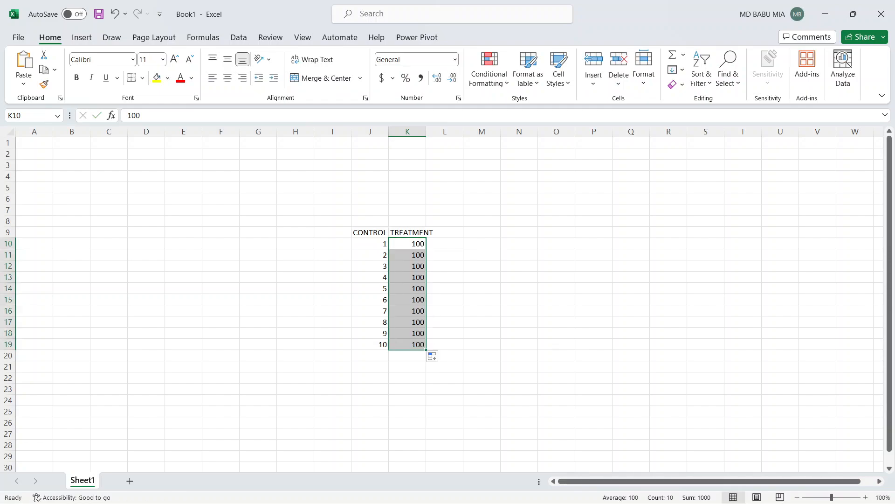
click(442, 356)
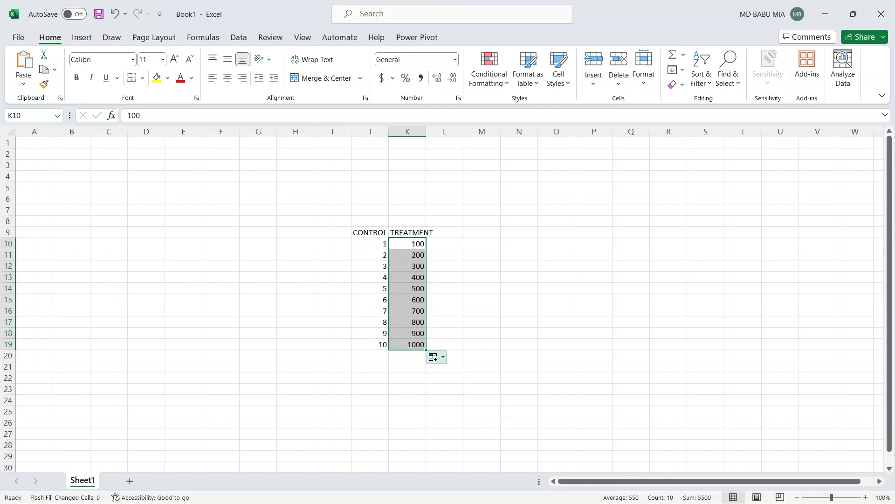
click(444, 356)
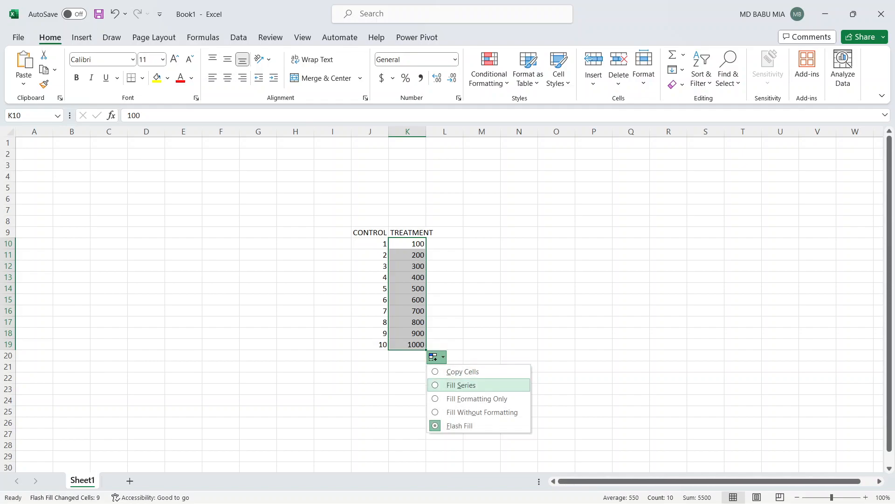
click(460, 384)
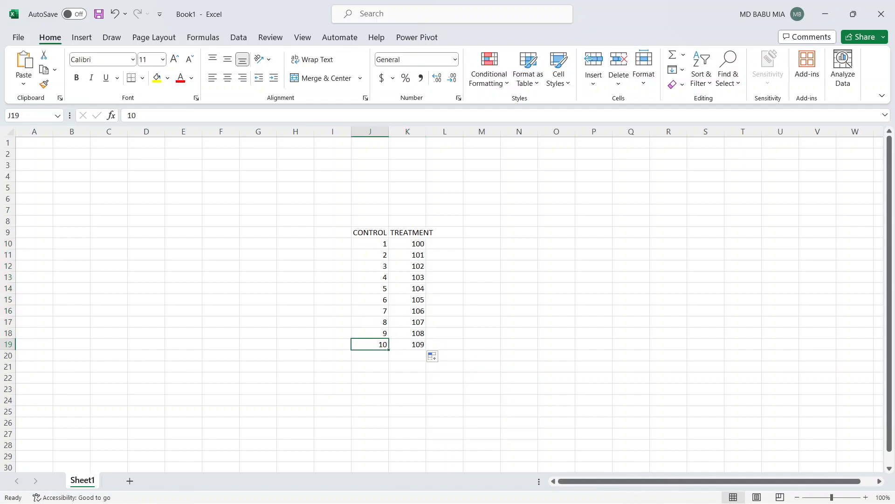
- Overwrite CONTROL values so the column reads 1,2,3,4,2,6,2,8,2,1 and select the data table
text(1)
click(370, 333)
text(2)
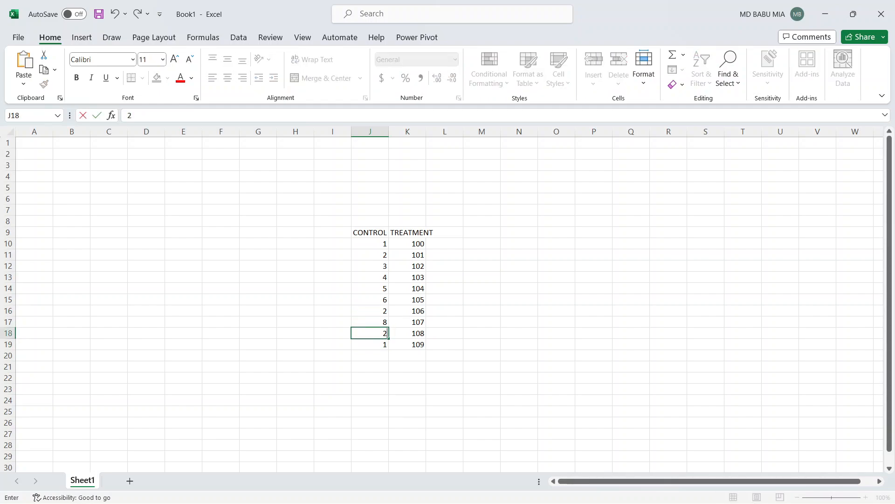
click(370, 288)
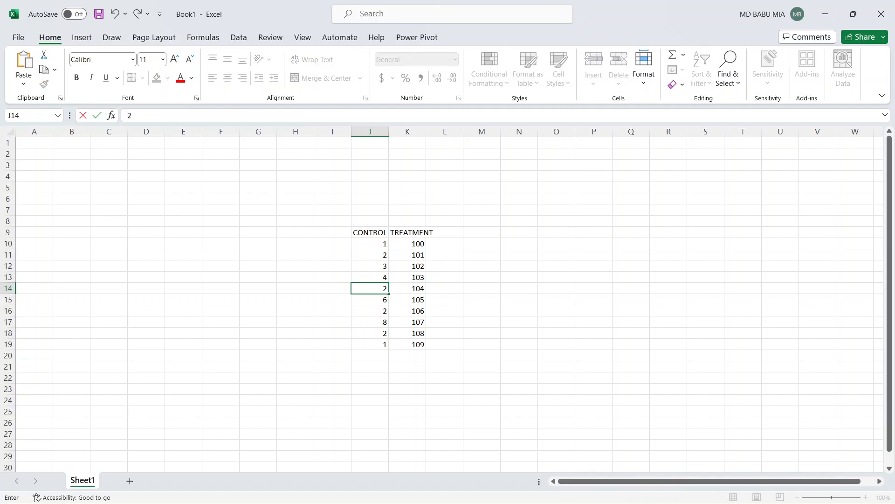
key(Enter)
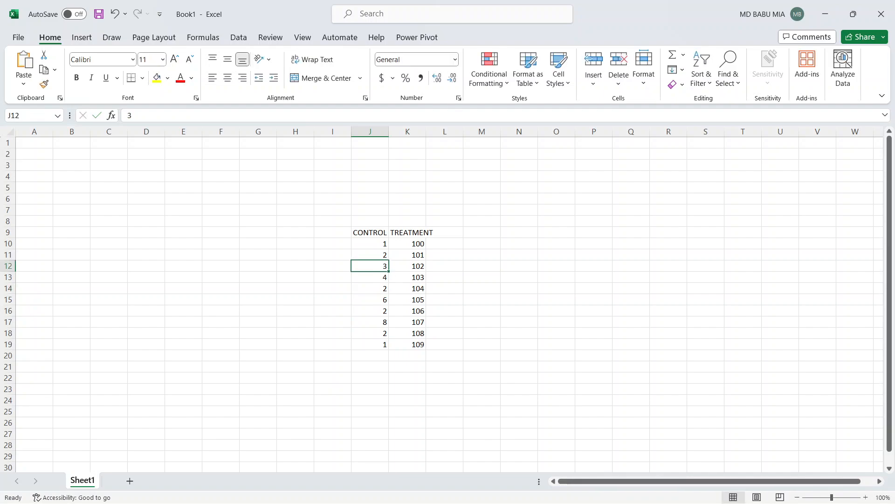
click(371, 388)
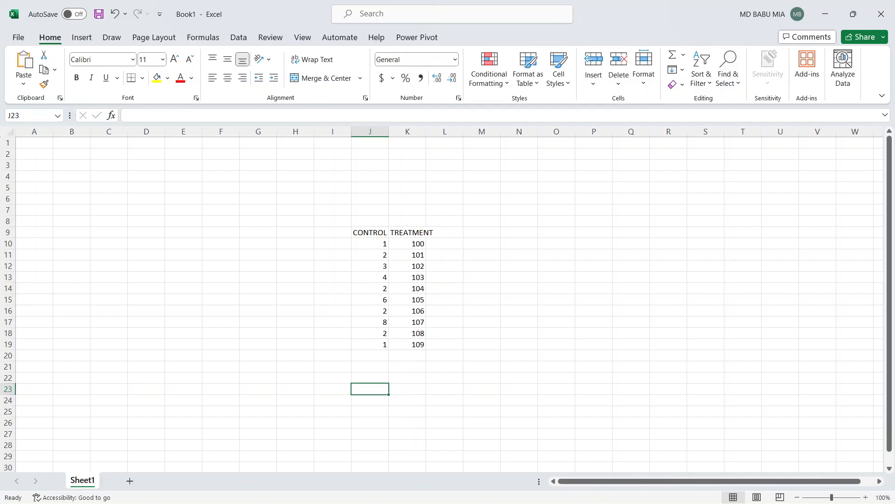
drag(371, 232, 407, 345)
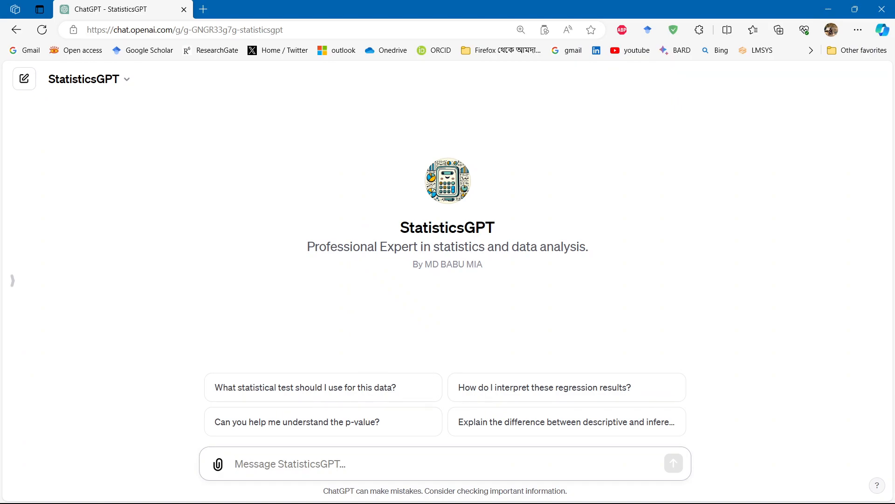
- Start a message to StatisticsGPT describing a dataset with control and treatment groups
click(854, 9)
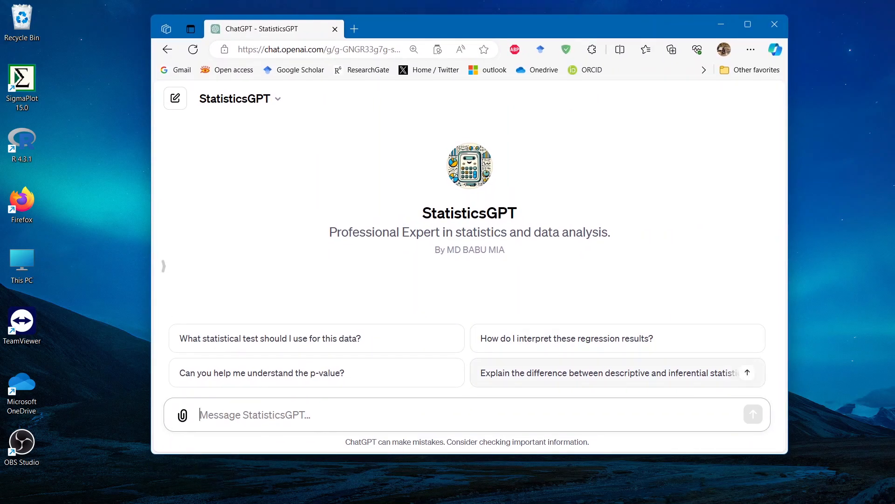
text(h)
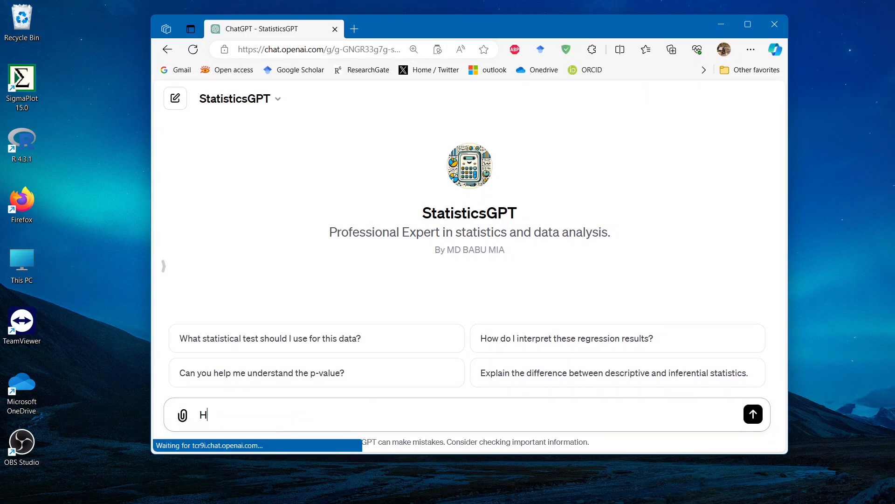
text(i statistician,)
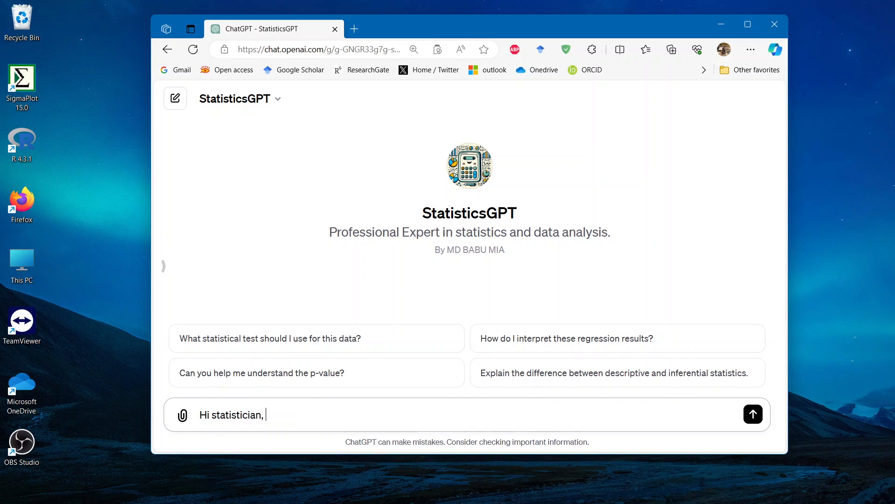
text(we)
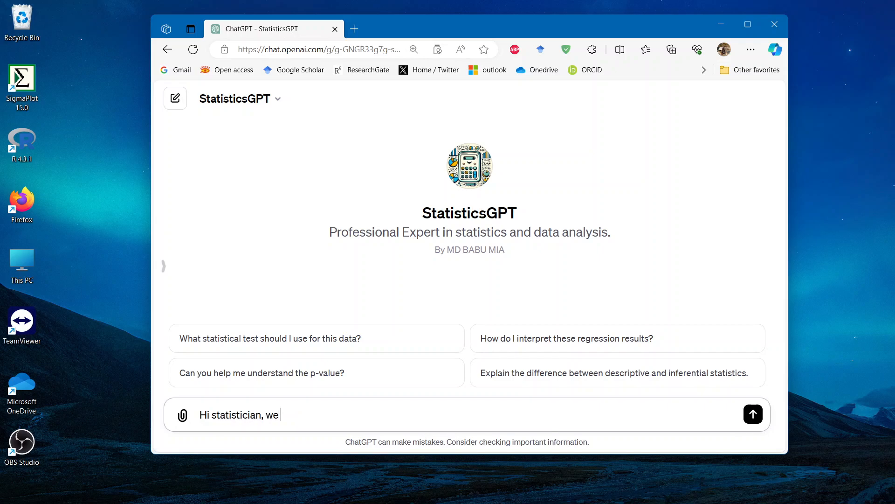
text(have)
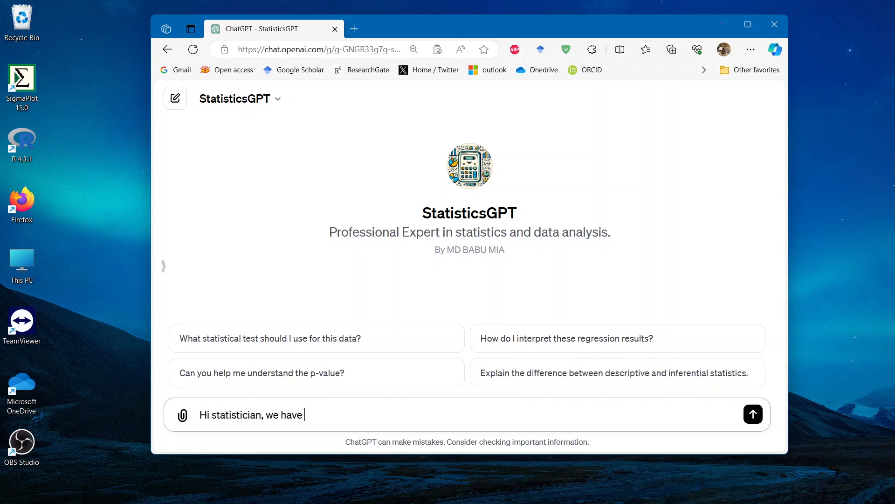
text(a dataset)
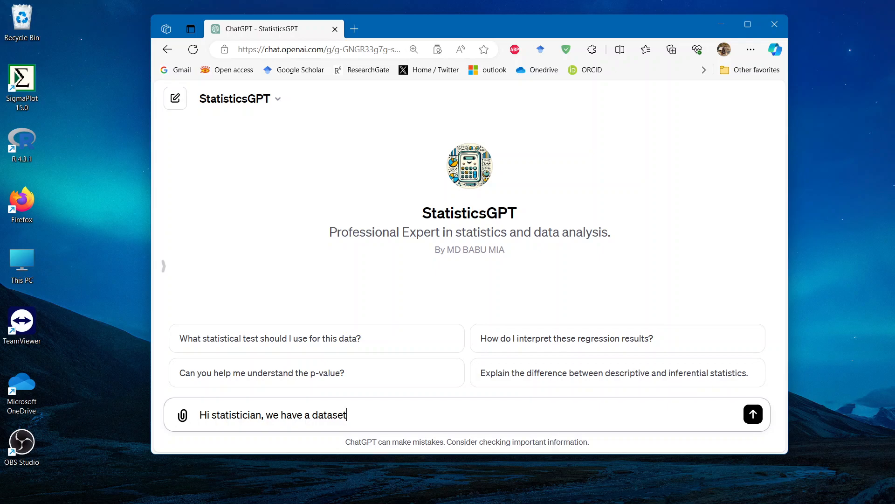
text(.)
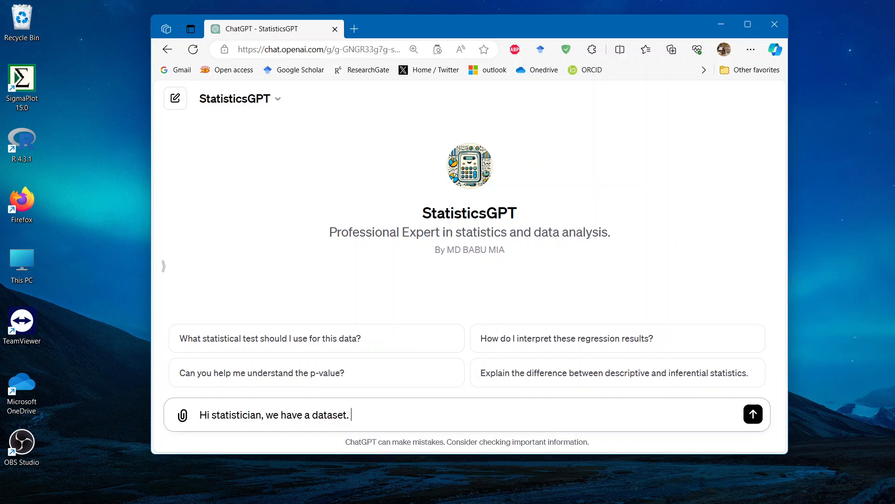
text(Our datas)
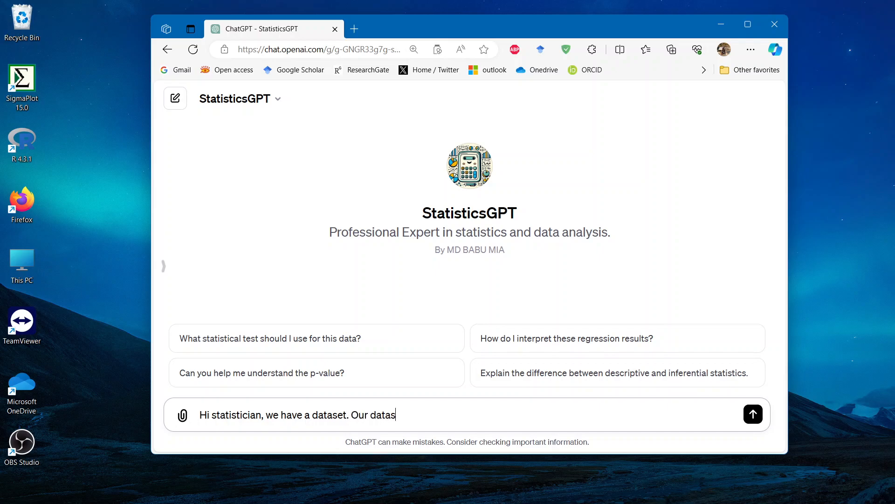
text(et contains)
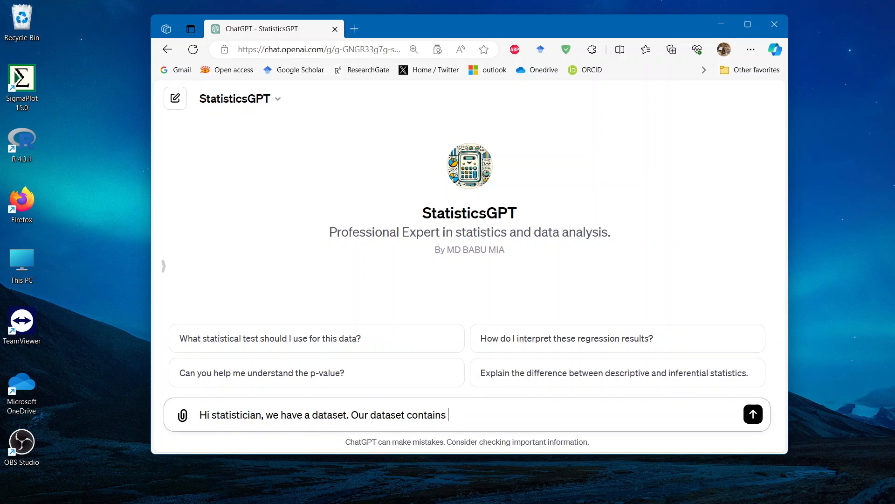
text(control and)
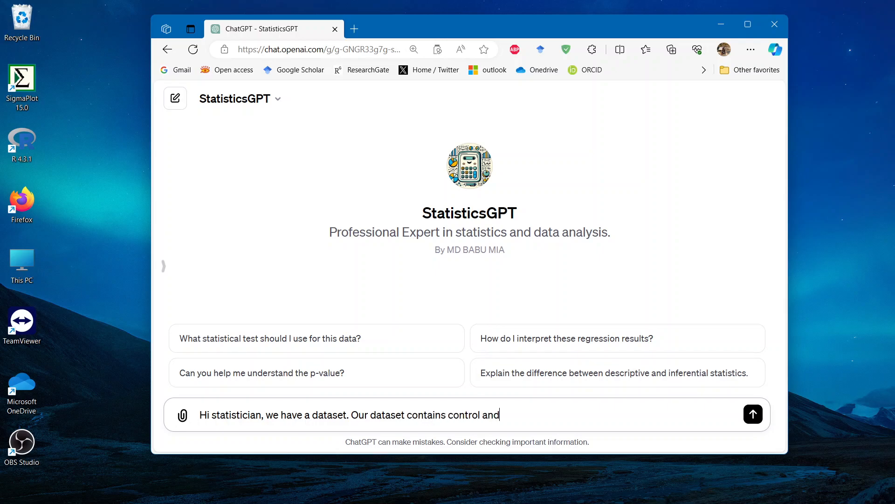
text(treatment)
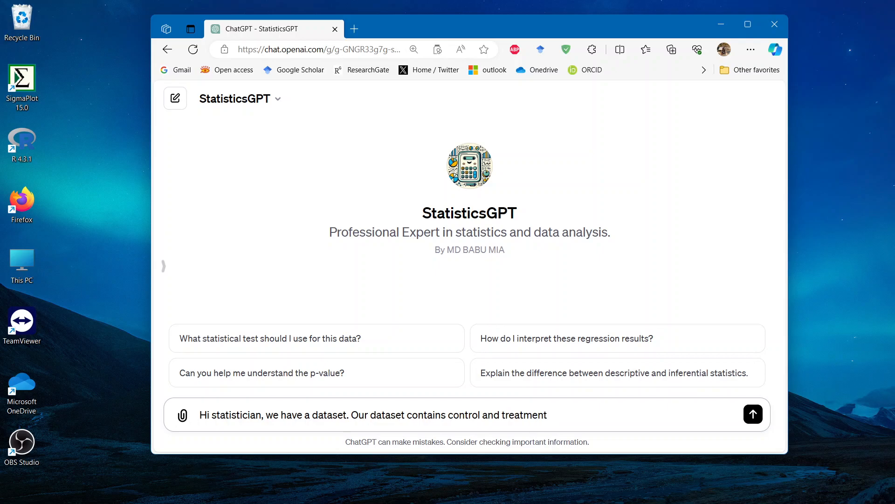
text(groups)
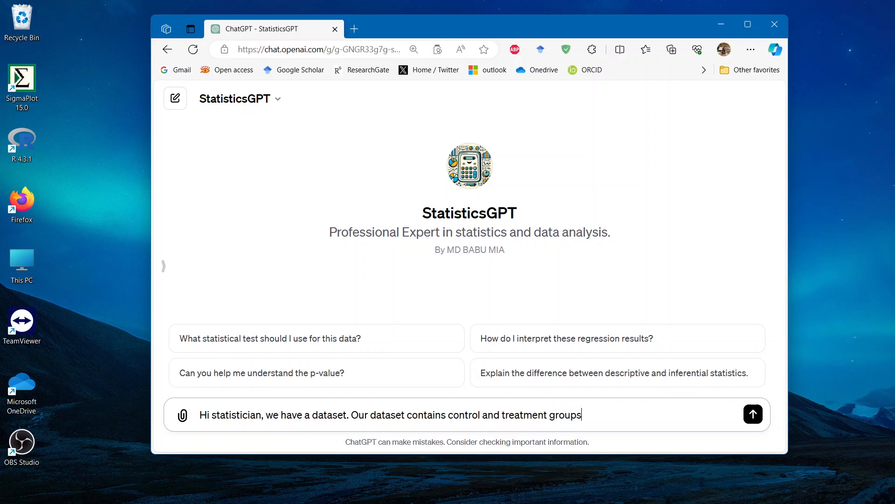
text(, with certail values)
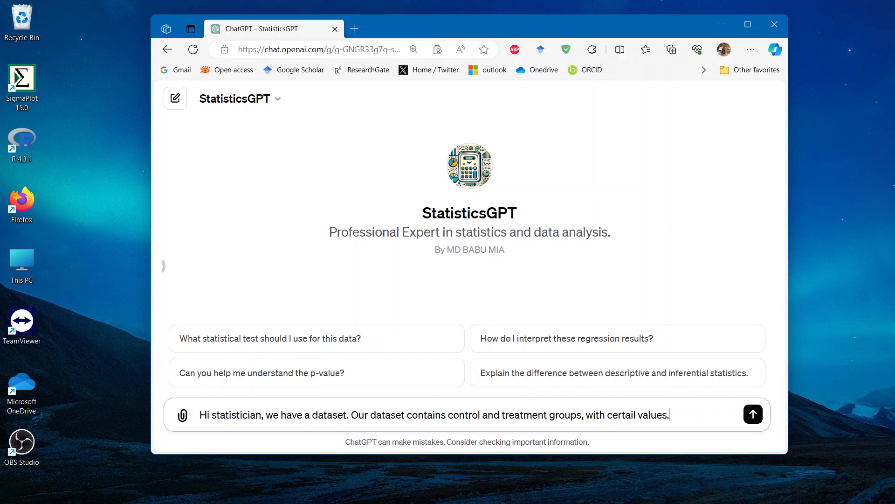
text(...)
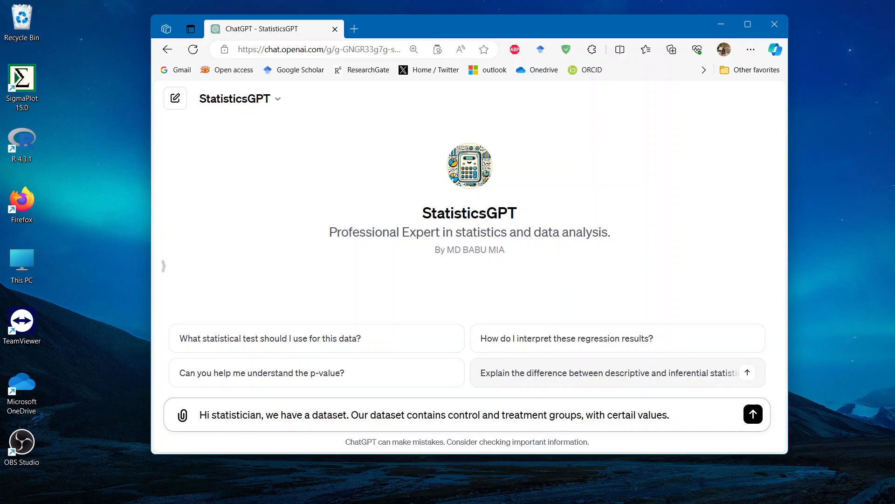
text(...)
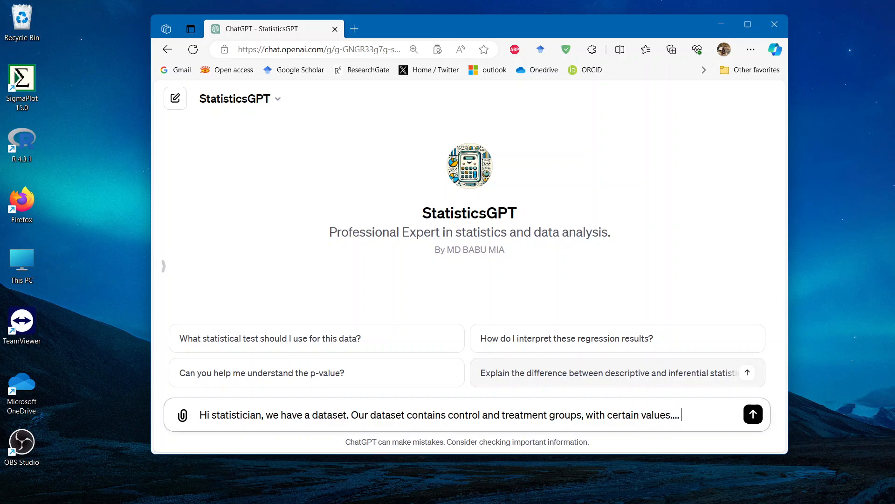
- Ask it to go through the dataset, evaluate the information and check which statistical methods can be done
text(We need to analyze this data)
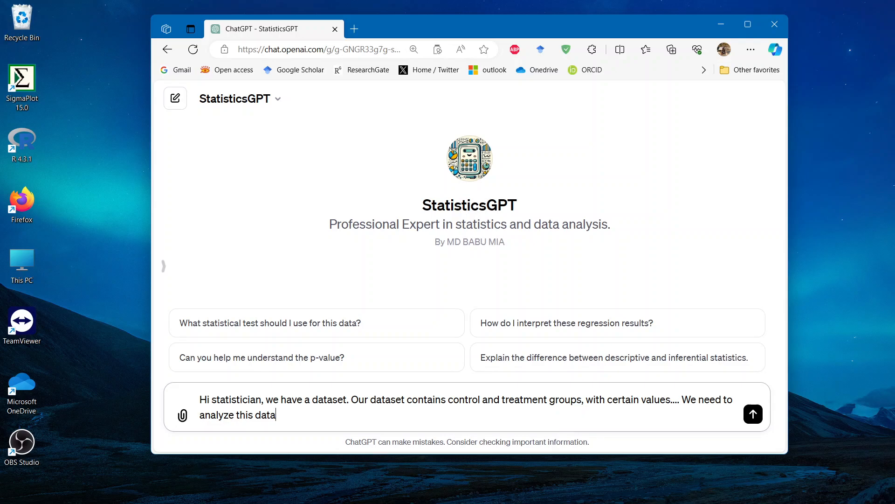
text(set)
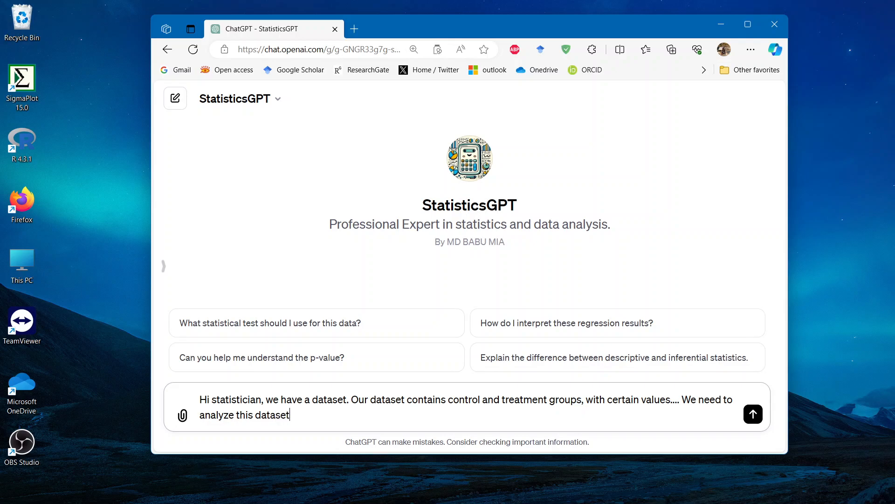
text(...)
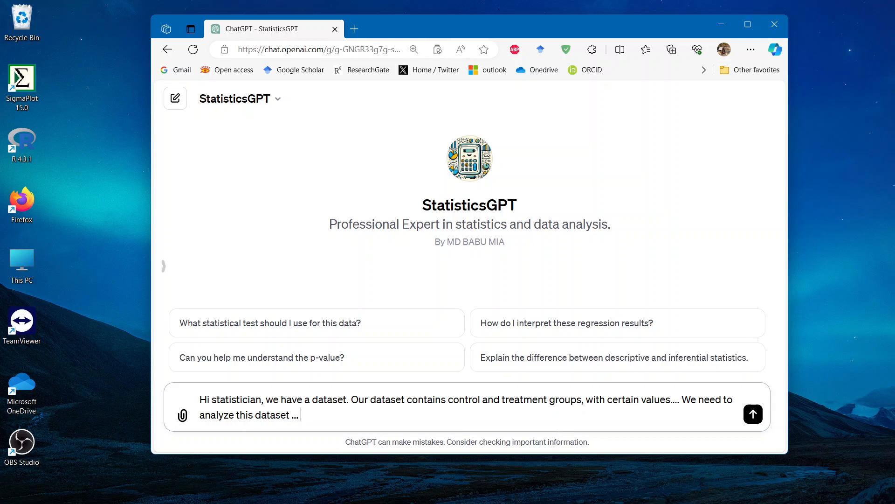
text(I want yo)
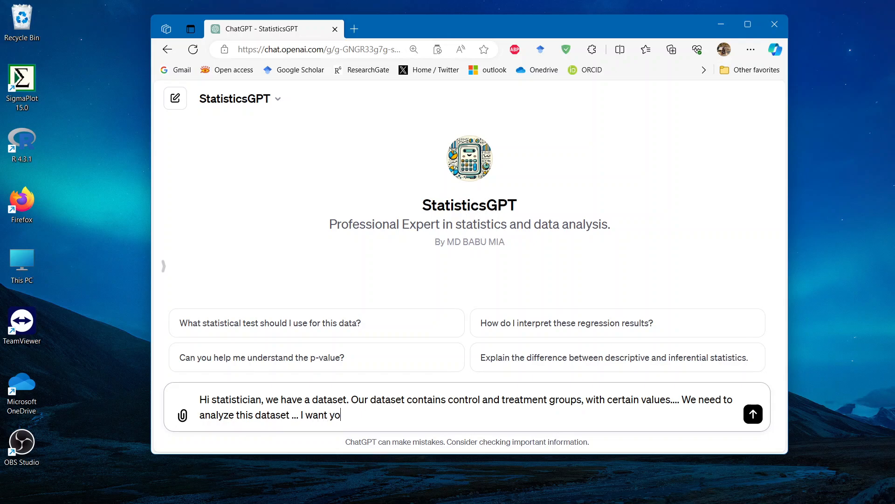
text(u to go through the)
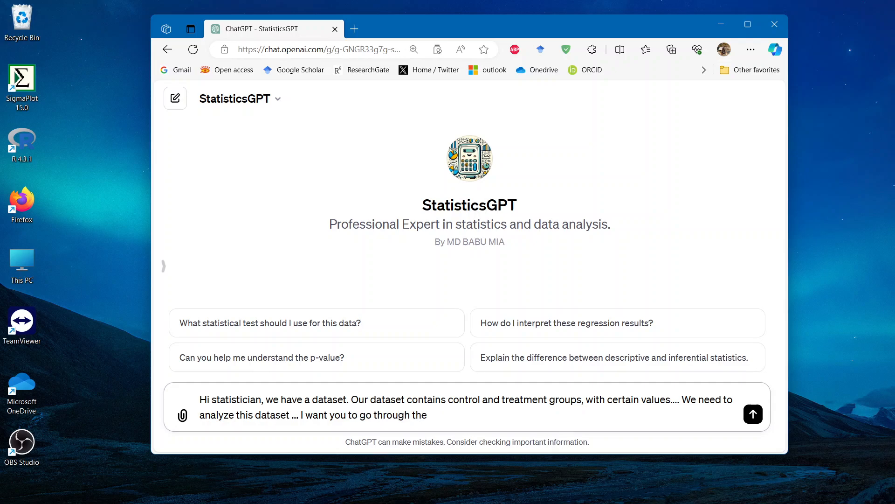
text(dataset)
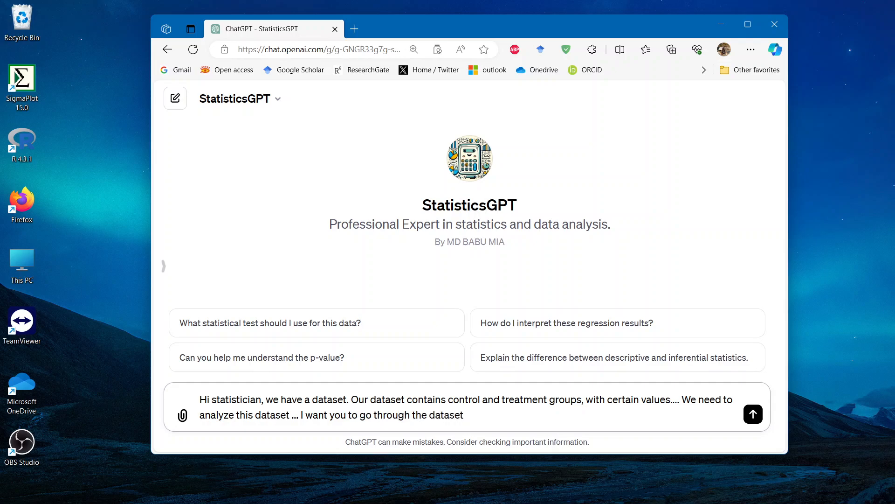
text(,)
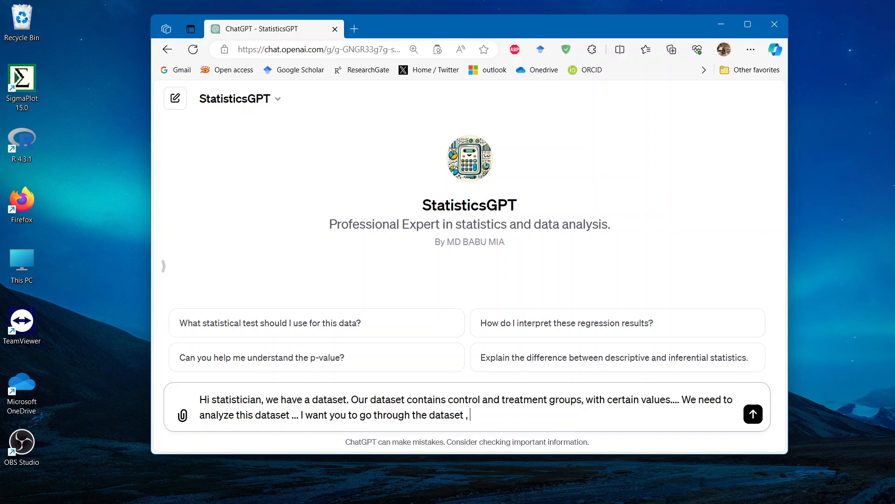
text(carefully)
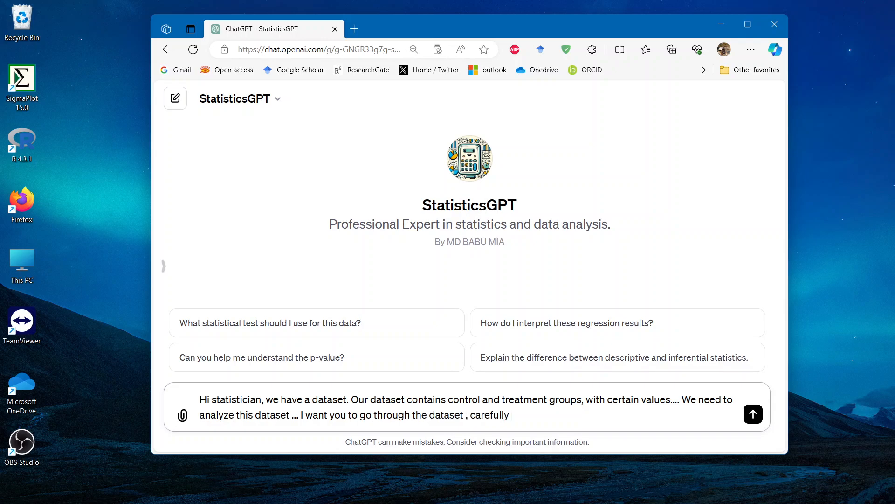
text(evaluate the i)
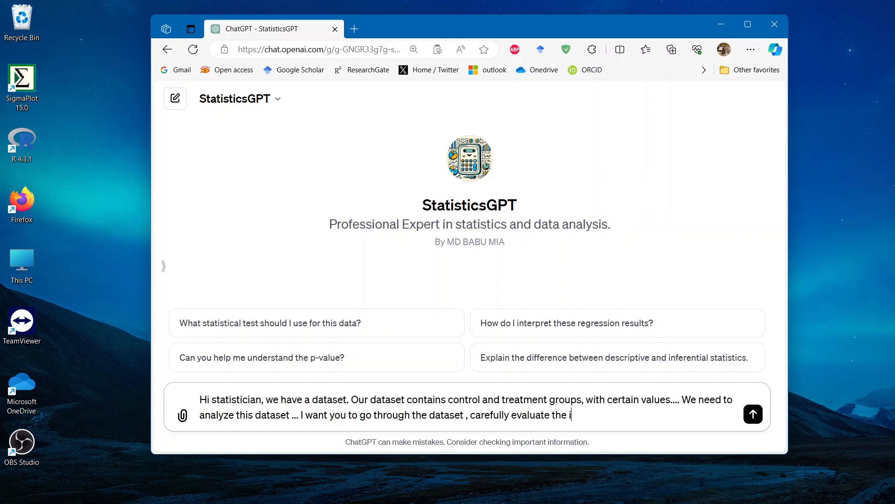
text(nformation ,)
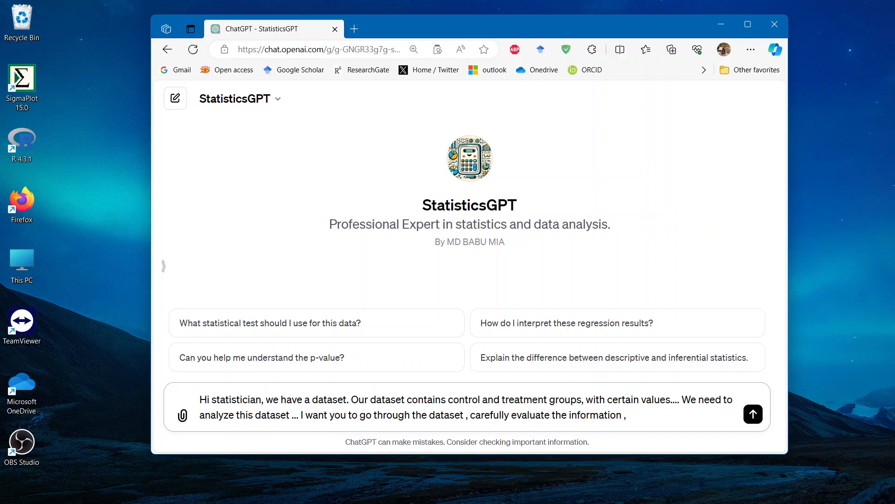
text(check for)
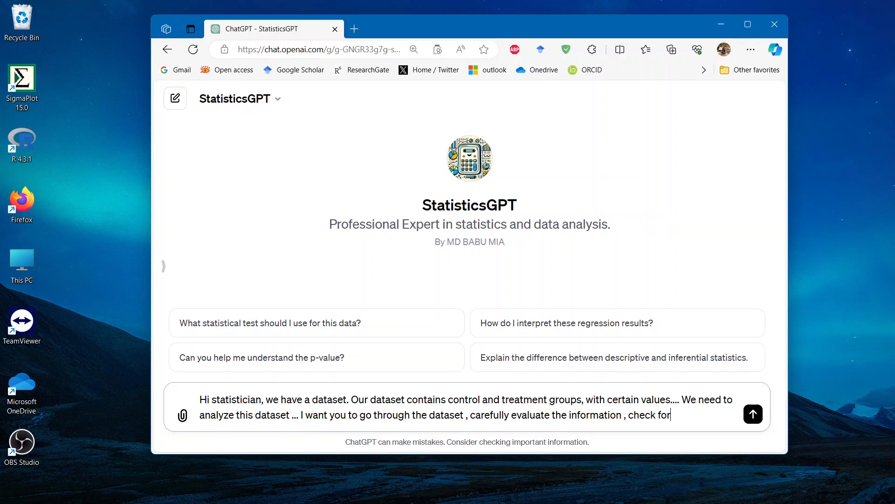
text(the most appropriate)
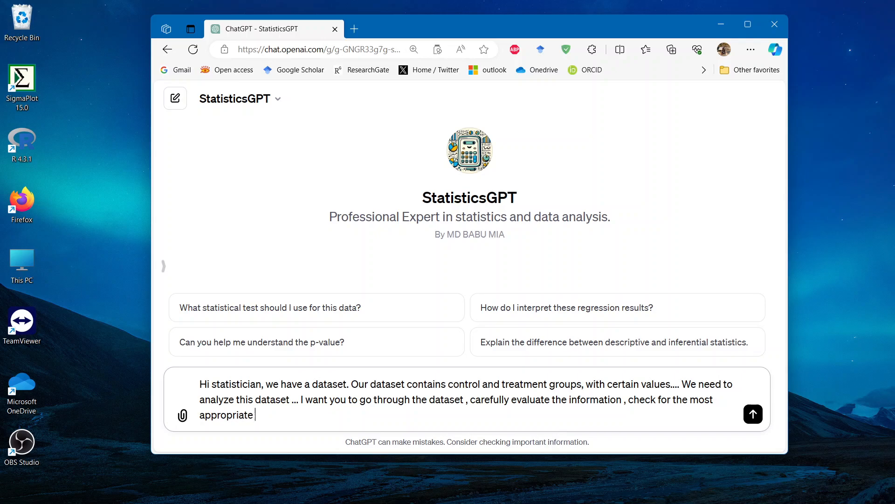
text(statistica)
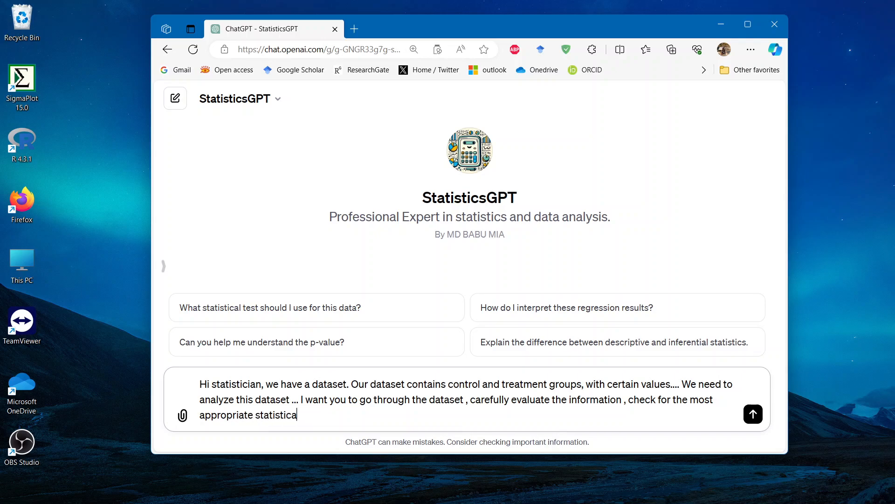
text(l)
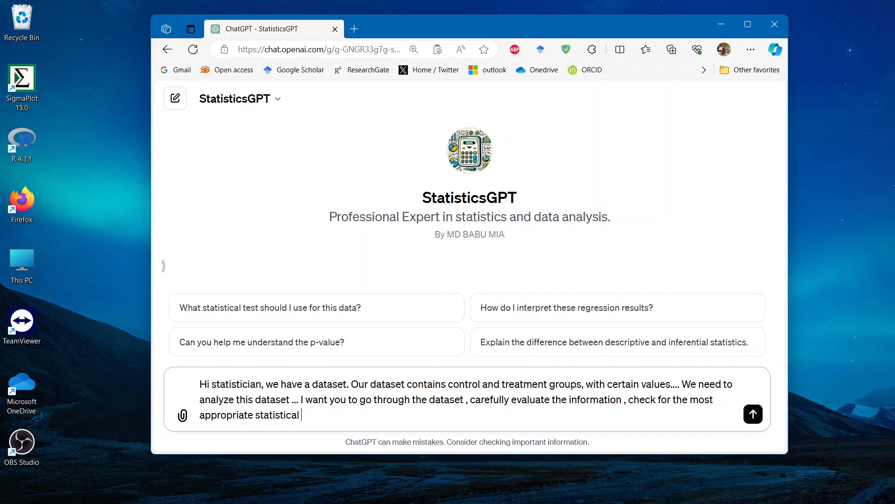
text(me)
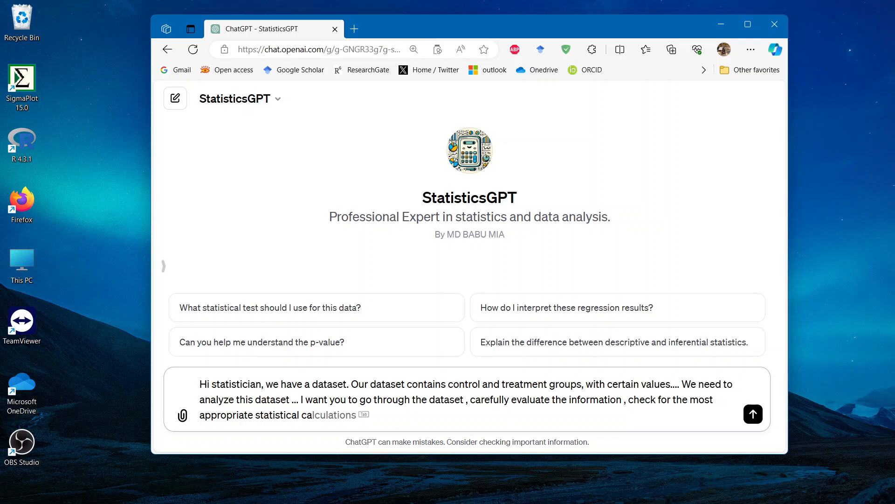
text(can)
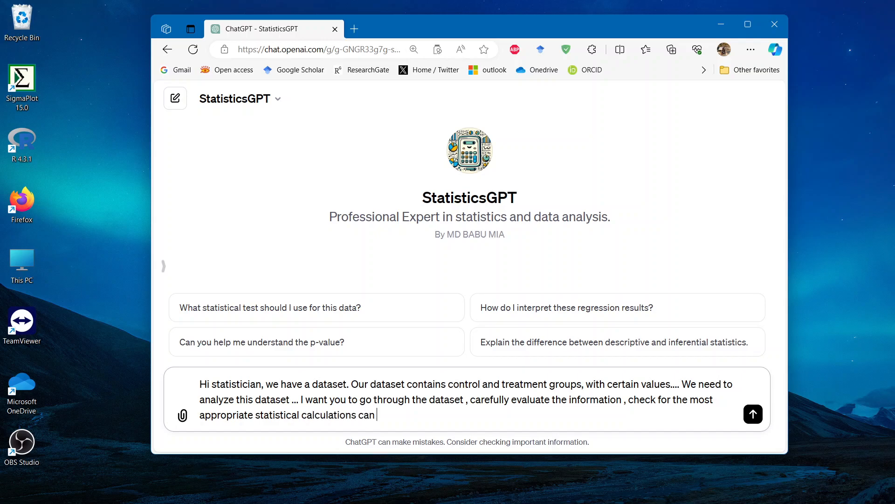
text(be done)
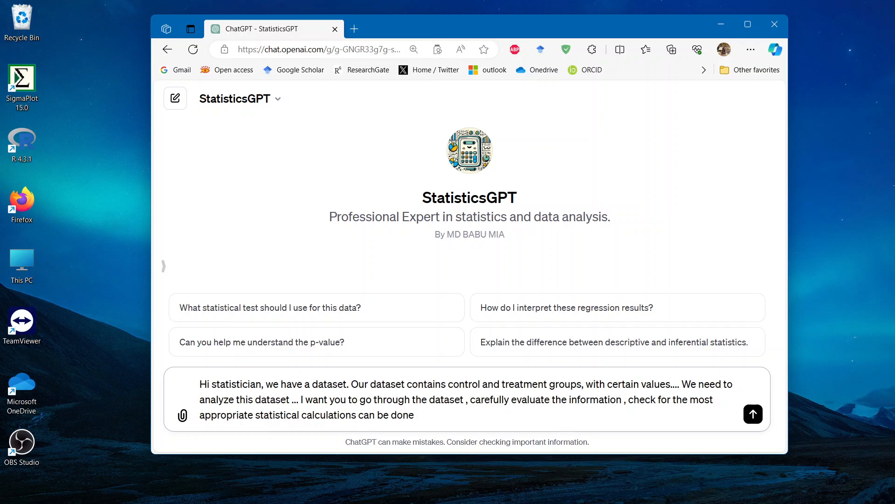
text(...)
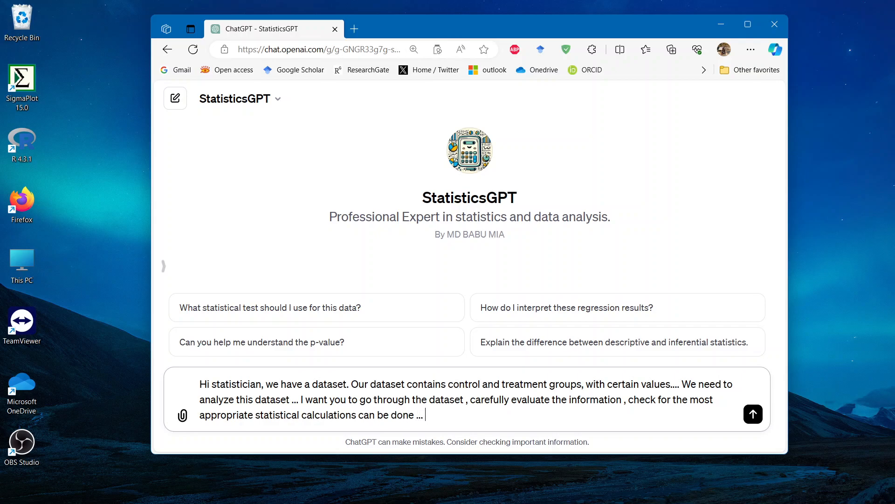
- Finish by requesting the results with elaborate interpretations
text(Finally,)
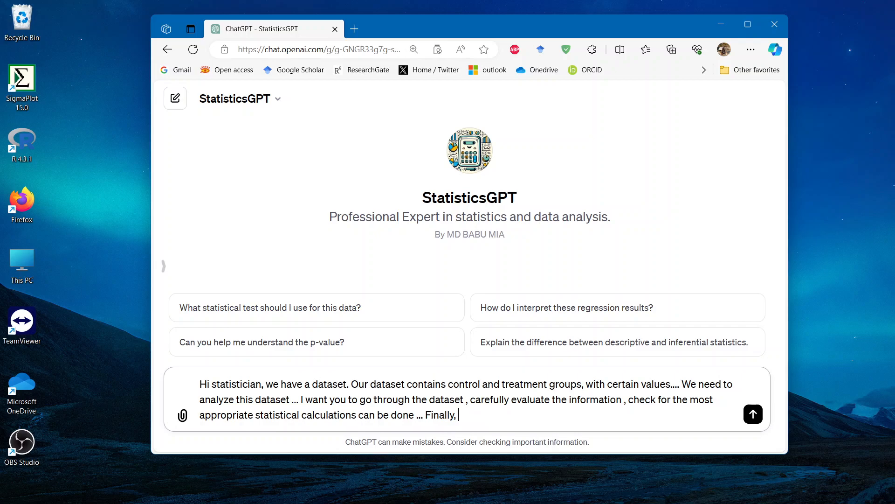
text(show me the)
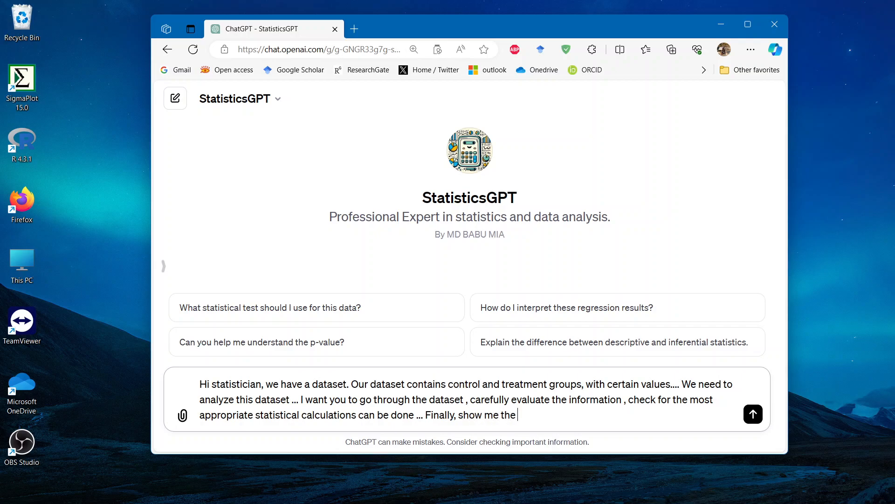
text(results)
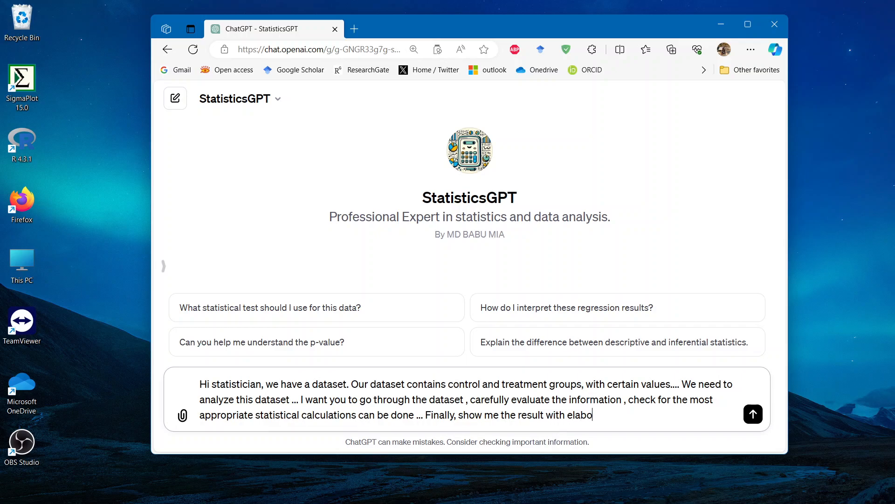
text(rate interpre)
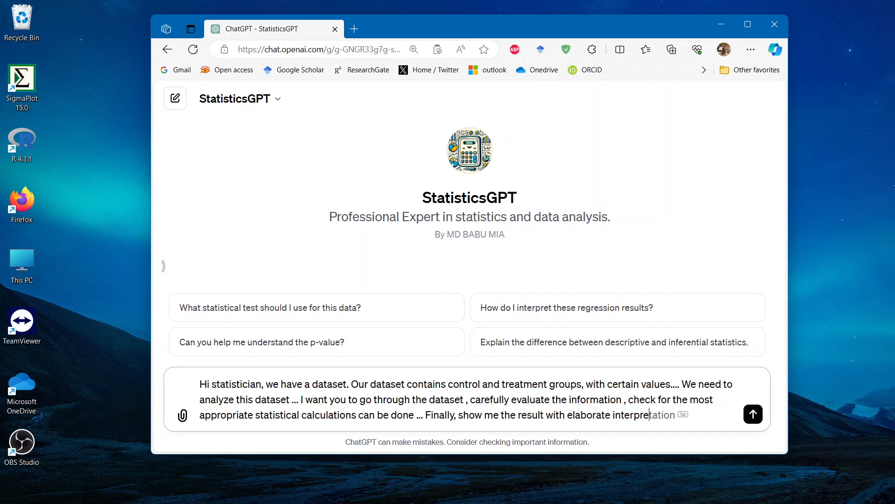
text(aions.)
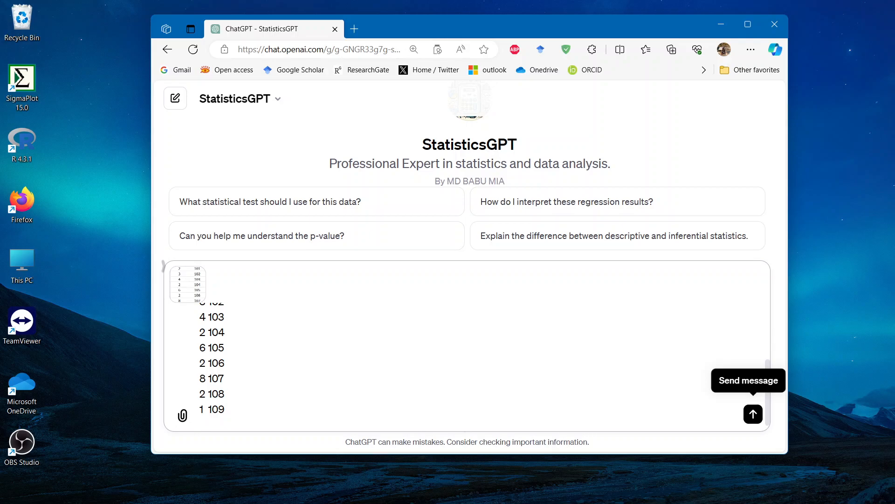
- Send the analysis request with the dataset and maximize the browser while the reply generates
click(753, 414)
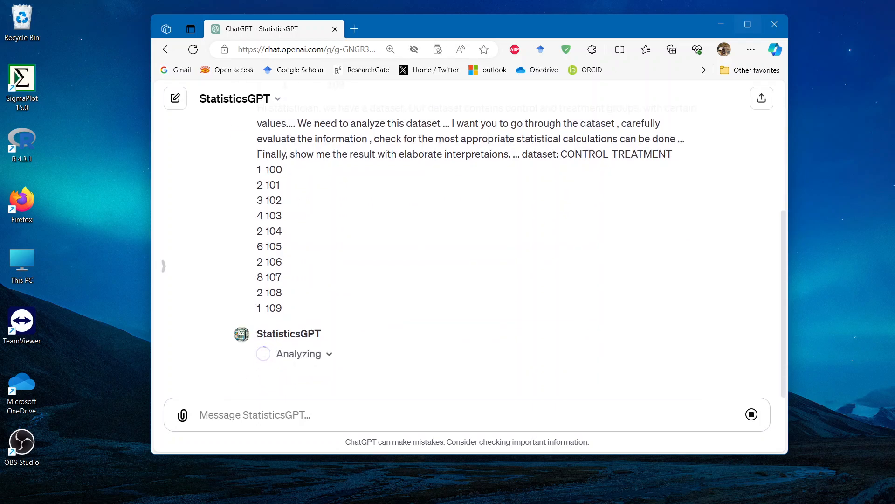
click(747, 25)
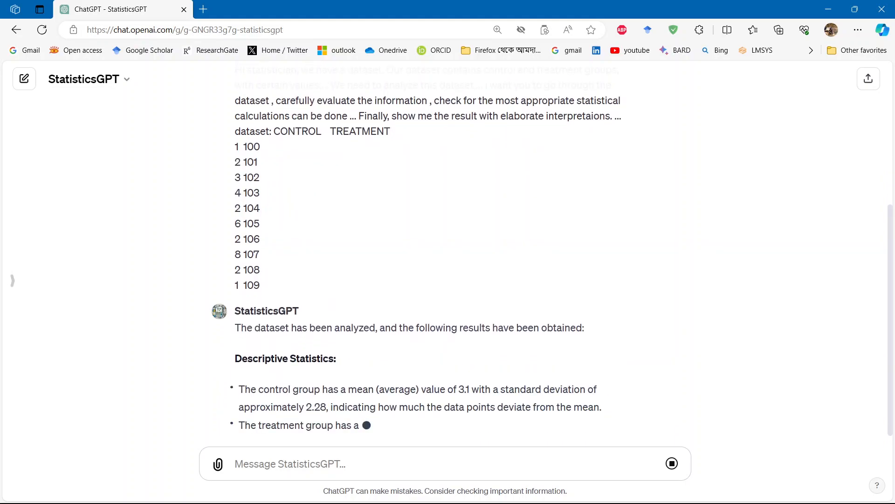
- Scroll through the reply's descriptive statistics, Shapiro-Wilk results and independent t-test as it finishes
scroll(down, 3)
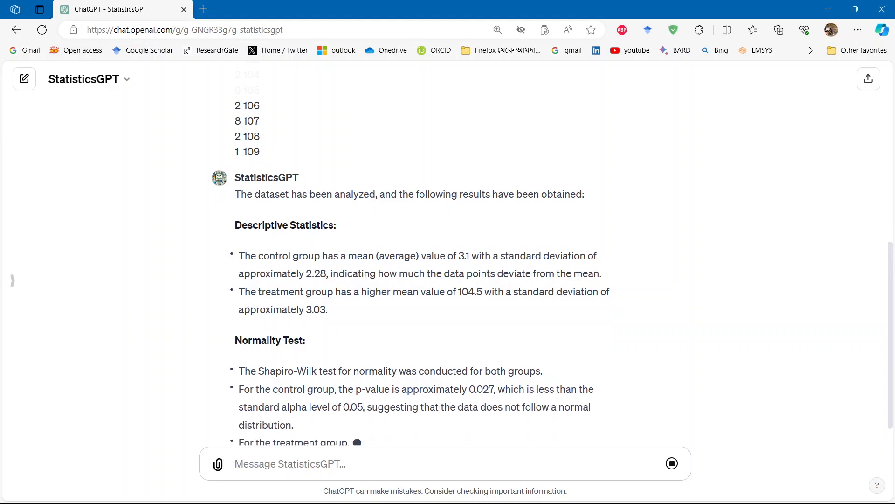
scroll(down, 3)
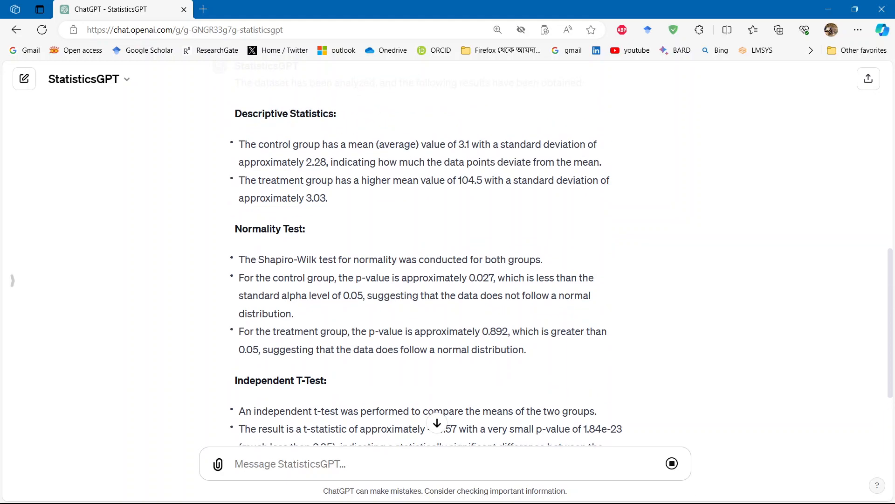
scroll(down, 3)
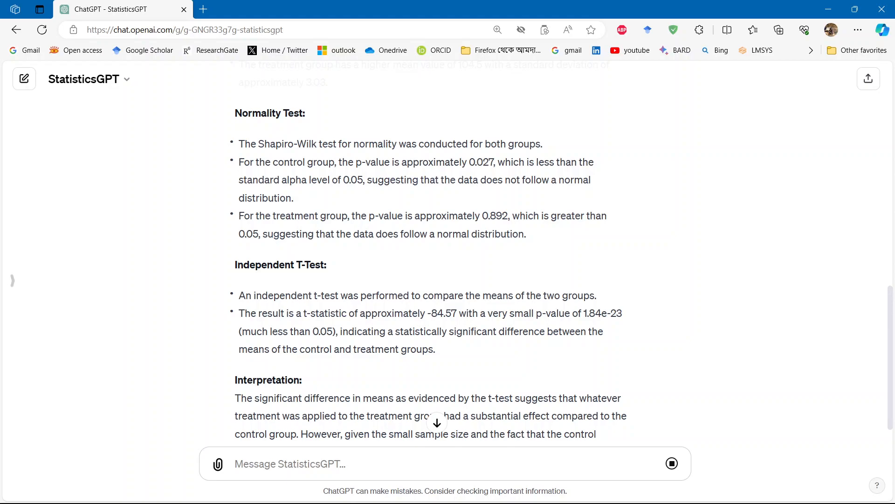
scroll(down, 3)
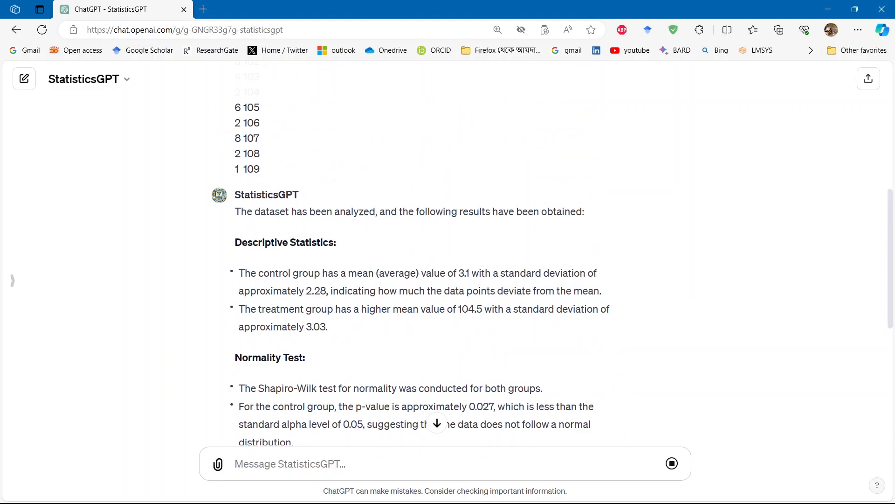
double_click(284, 242)
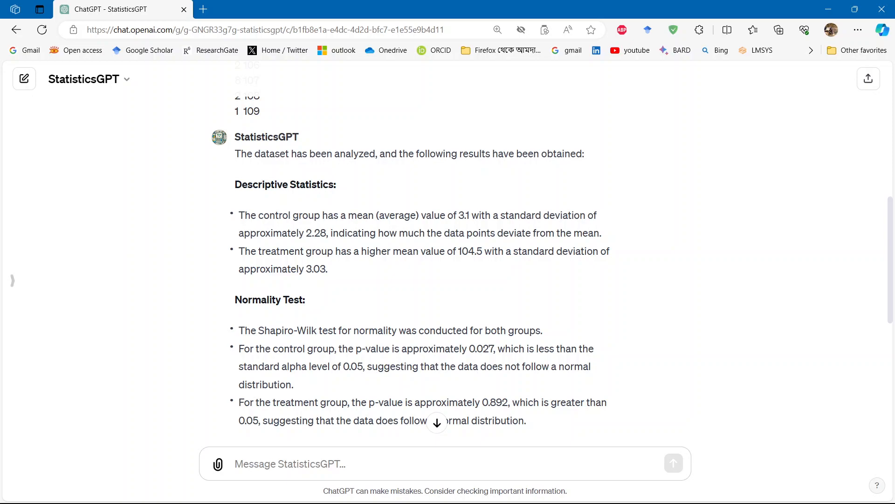
scroll(down, 3)
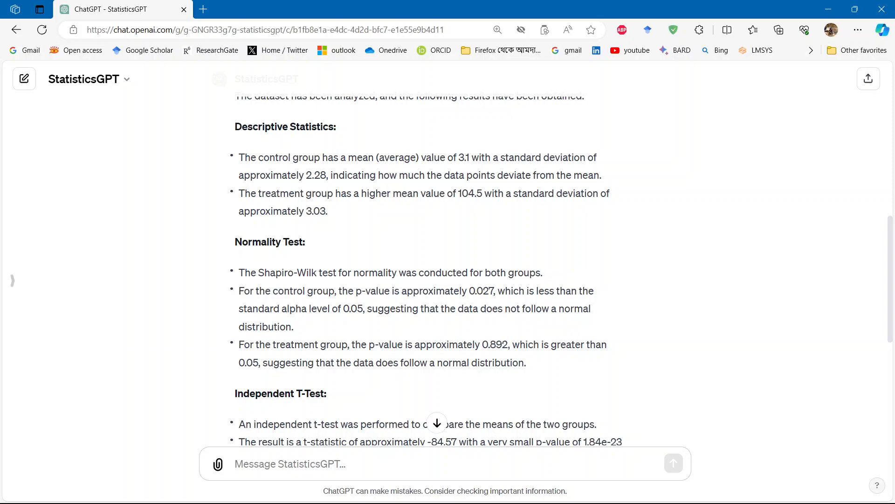
- Highlight the p-value 1.84e-23 and scroll to the end of the reply by the analysis link
scroll(down, 3)
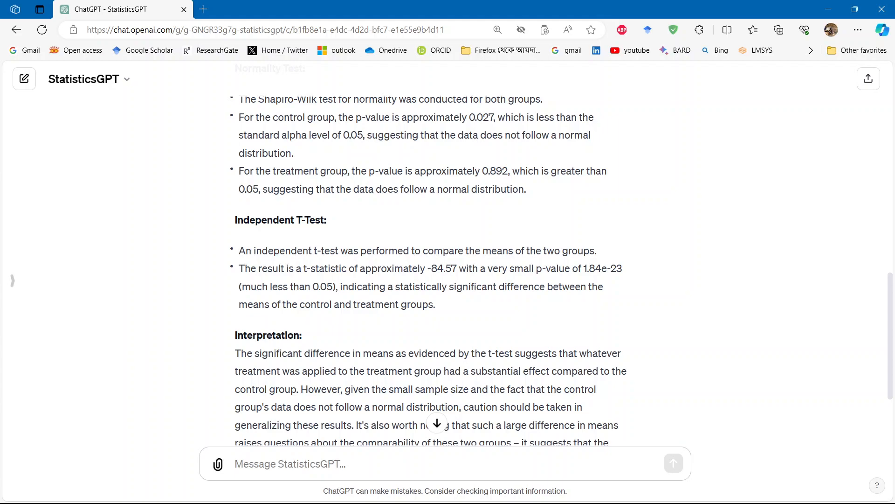
double_click(602, 268)
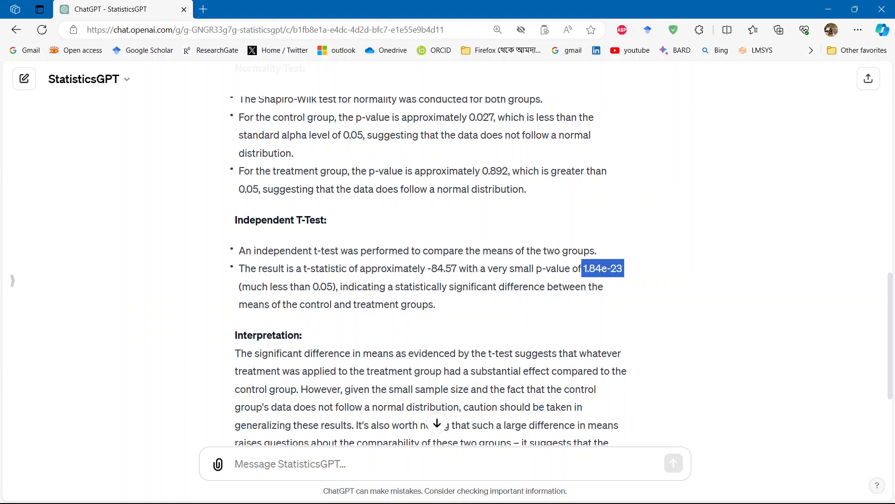
scroll(down, 3)
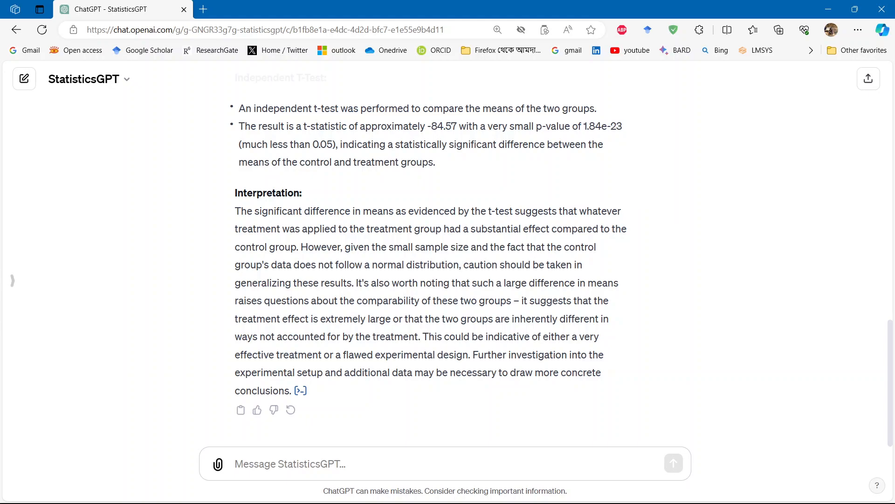
scroll(up, 3)
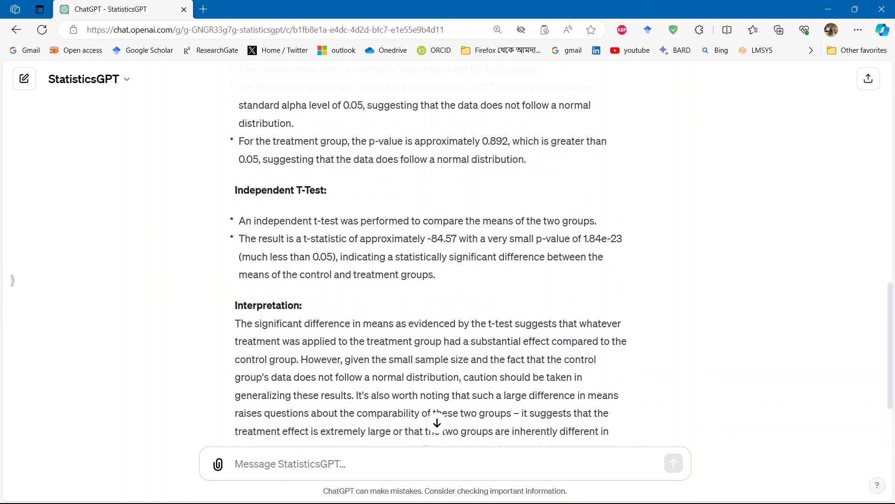
scroll(down, 3)
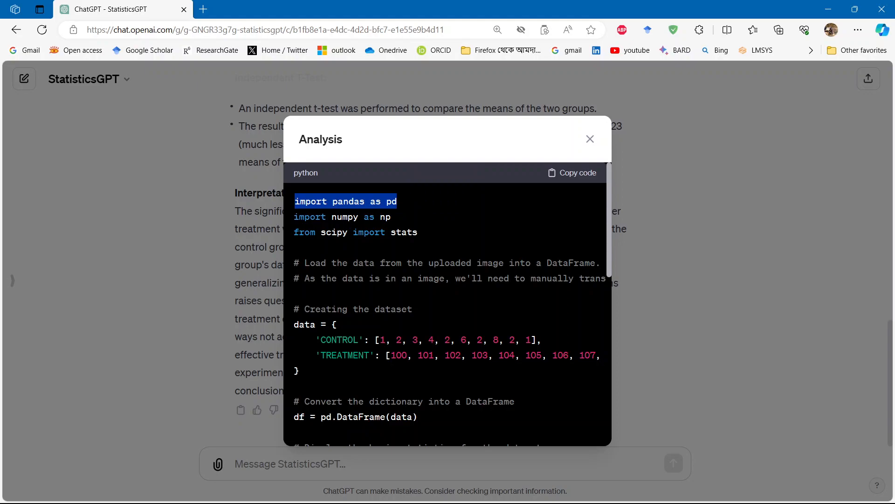
- Review the Python code and its Result output, then close the Analysis view
scroll(down, 3)
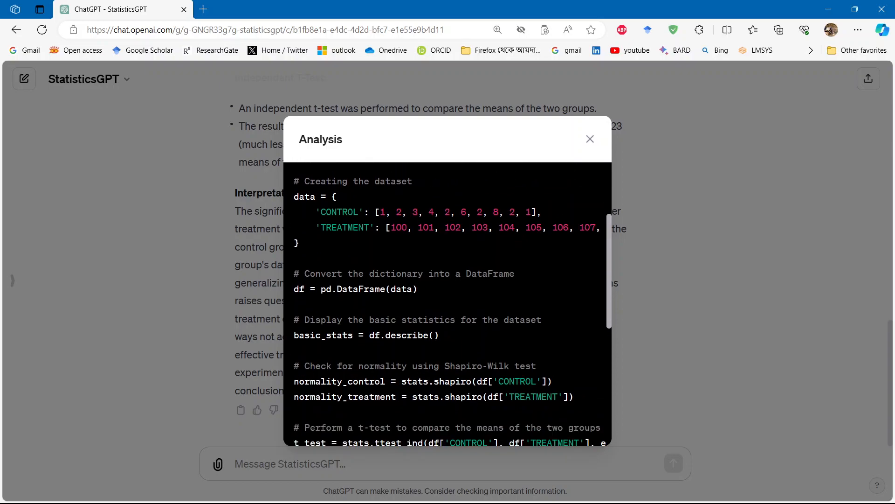
scroll(down, 3)
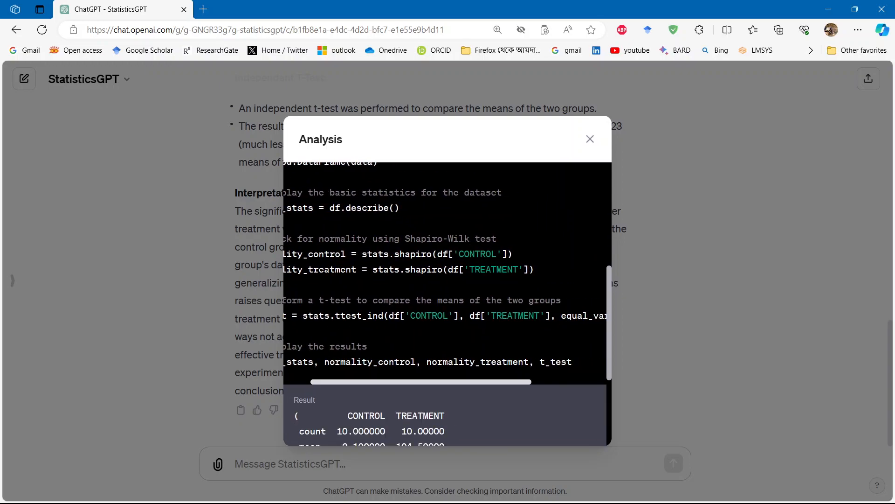
scroll(left, 3)
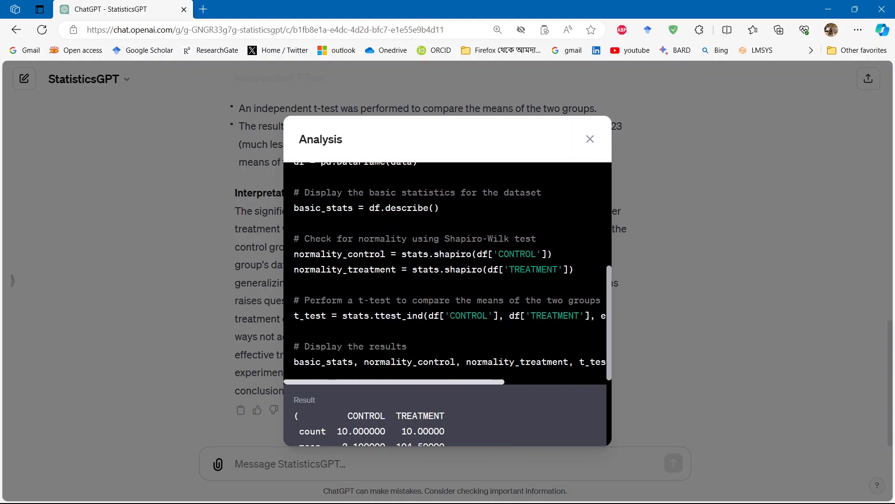
scroll(down, 3)
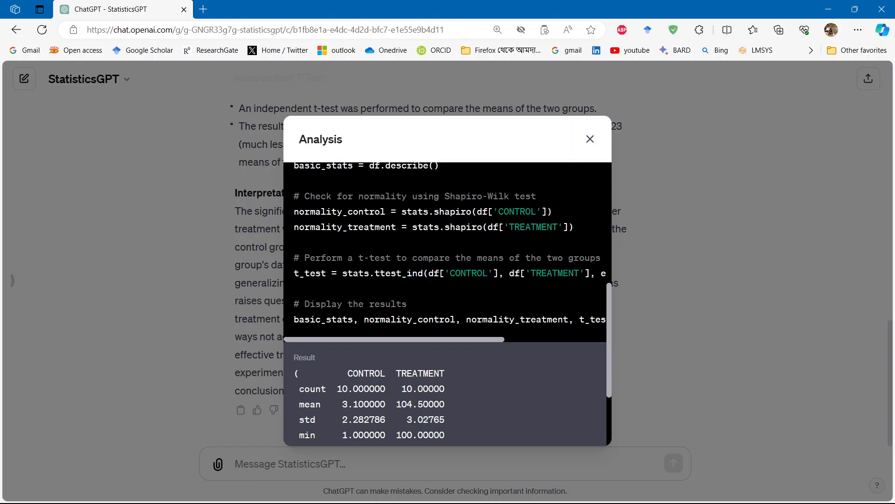
click(590, 139)
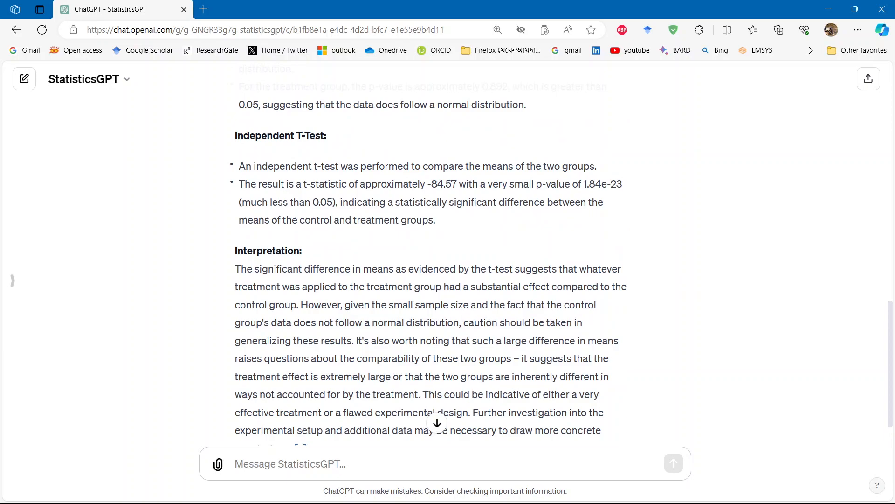
scroll(down, 3)
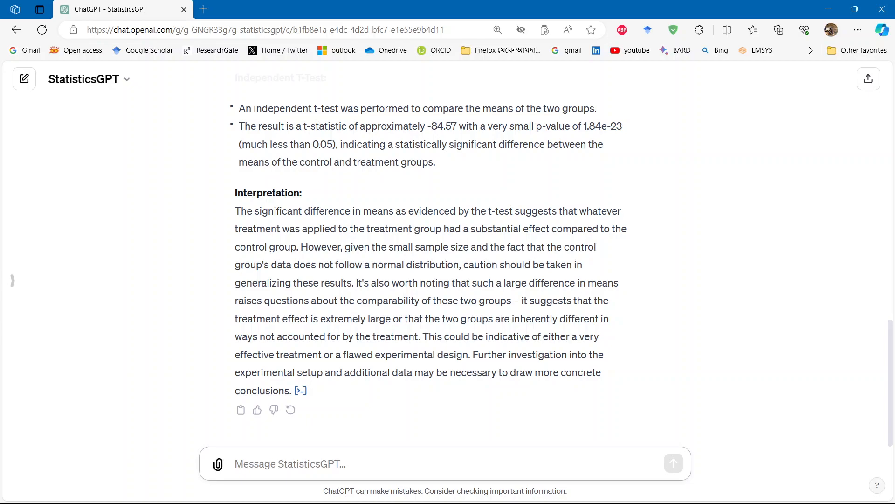
- Draft a follow-up asking why the t-test was chosen, paired or unpaired, with a detailed explanation
text(why independen)
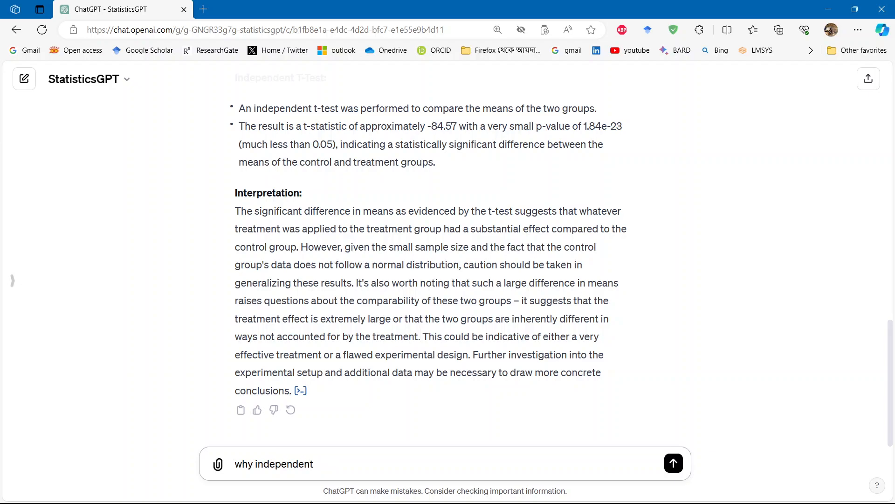
text(t-test)
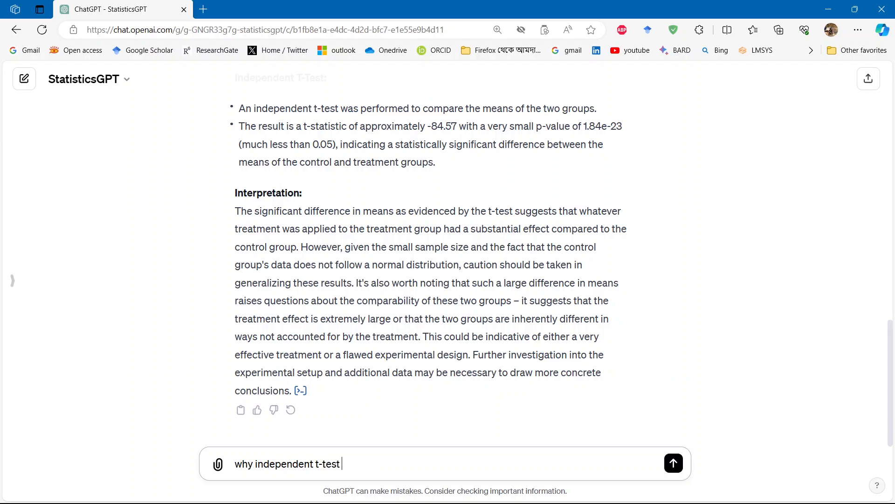
text(was choo)
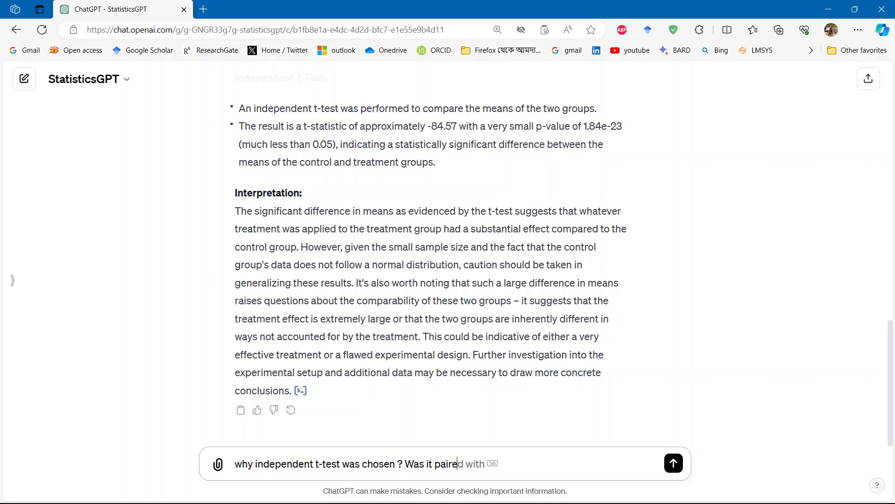
key(Backspace)
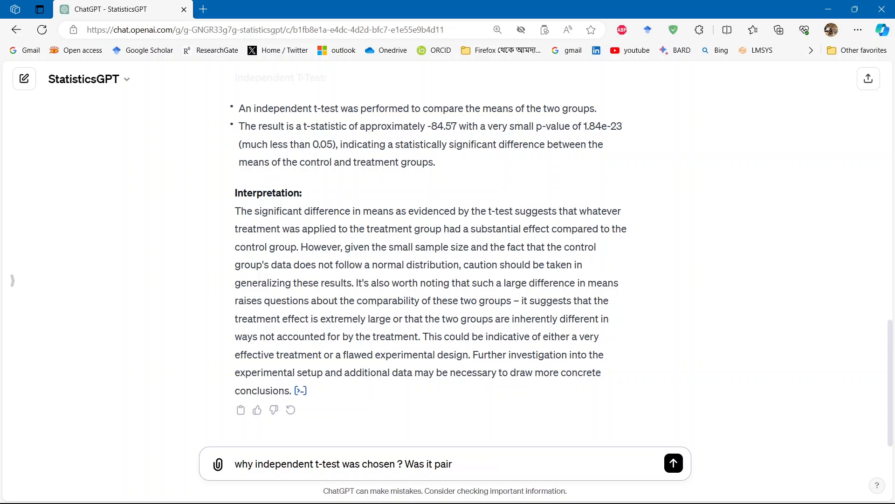
text(or)
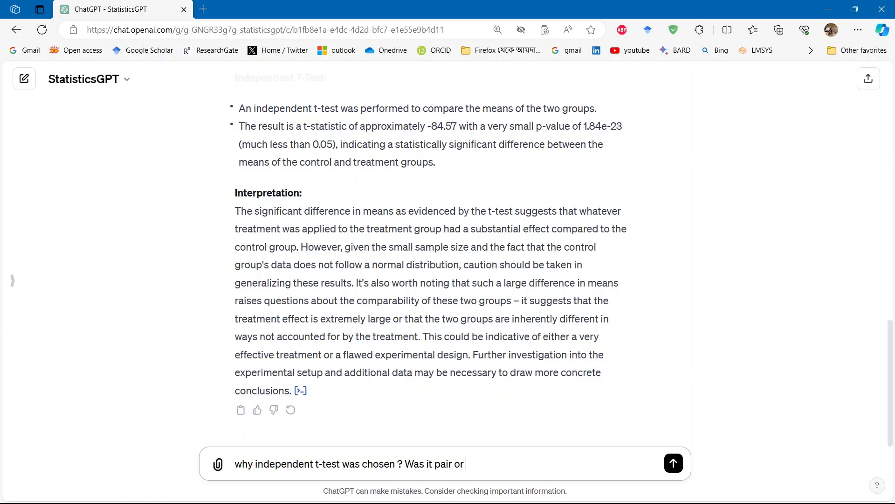
text(unpaid)
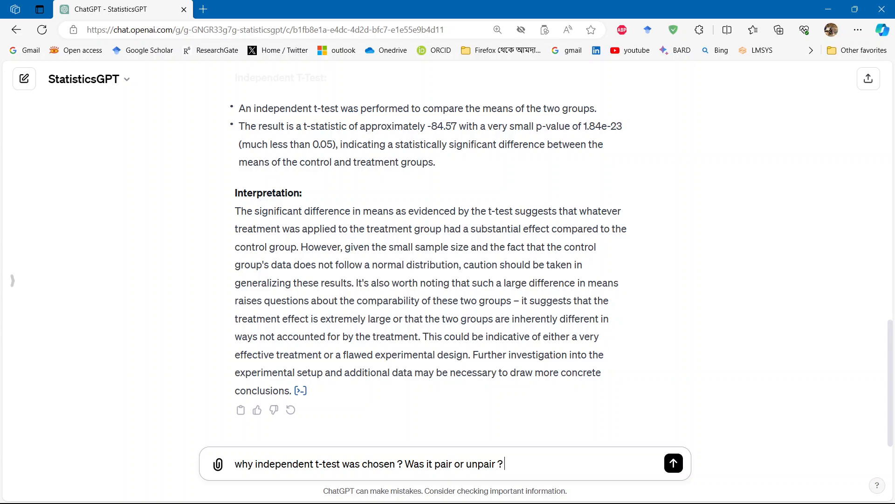
text(Please explain more)
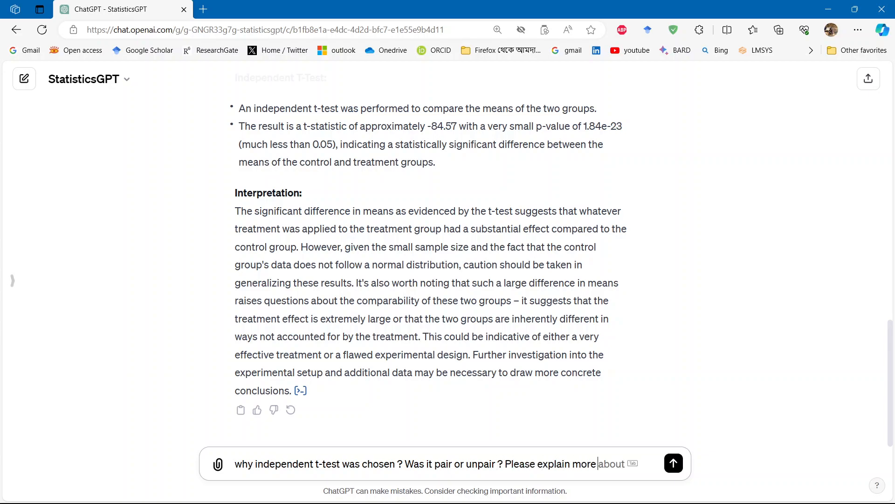
text(details for)
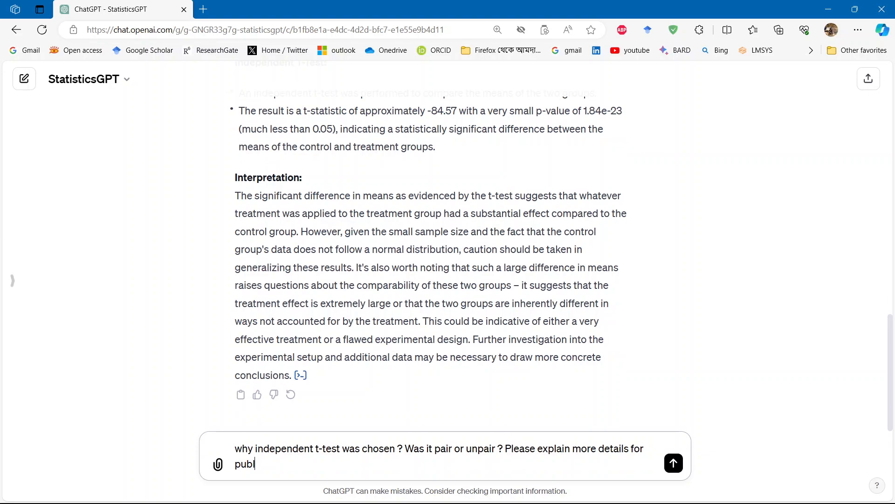
- Send the follow-up and scroll through the explanation of the unpaired t-test and its assumptions
click(672, 463)
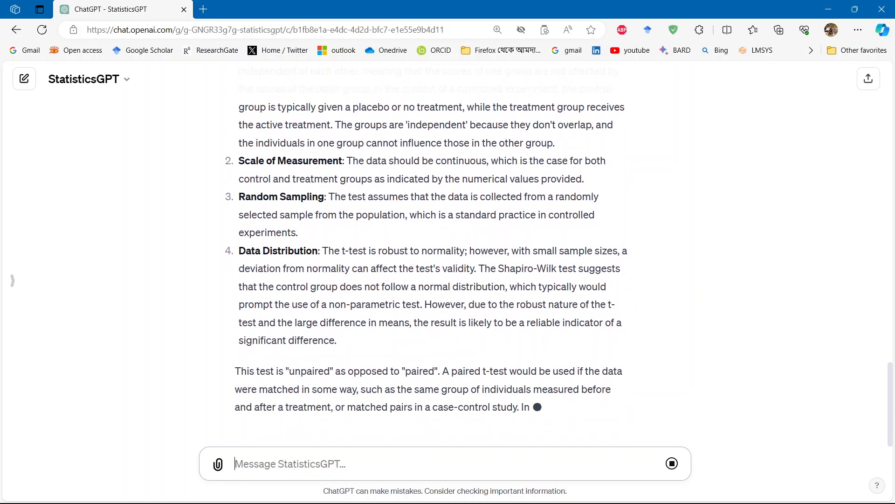
scroll(down, 3)
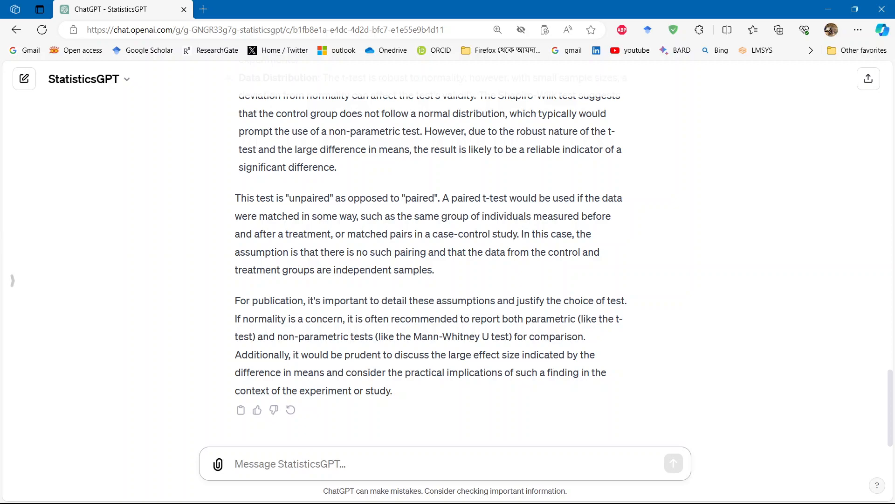
click(289, 463)
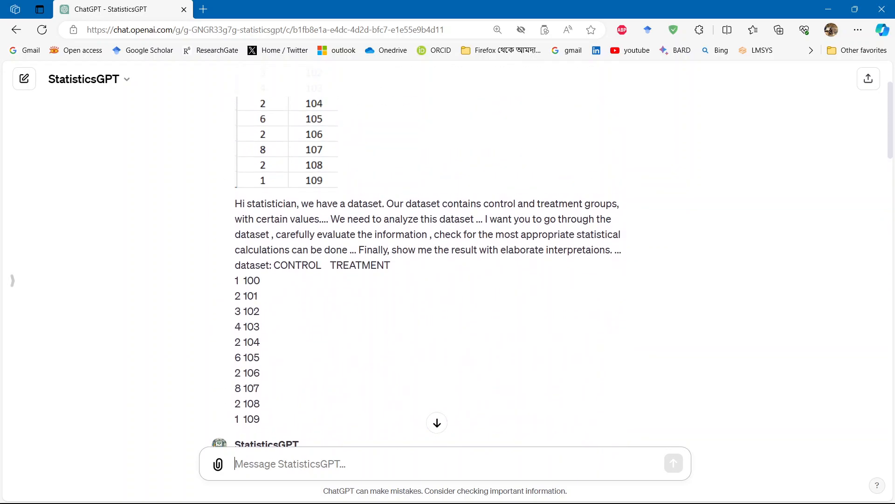
scroll(down, 3)
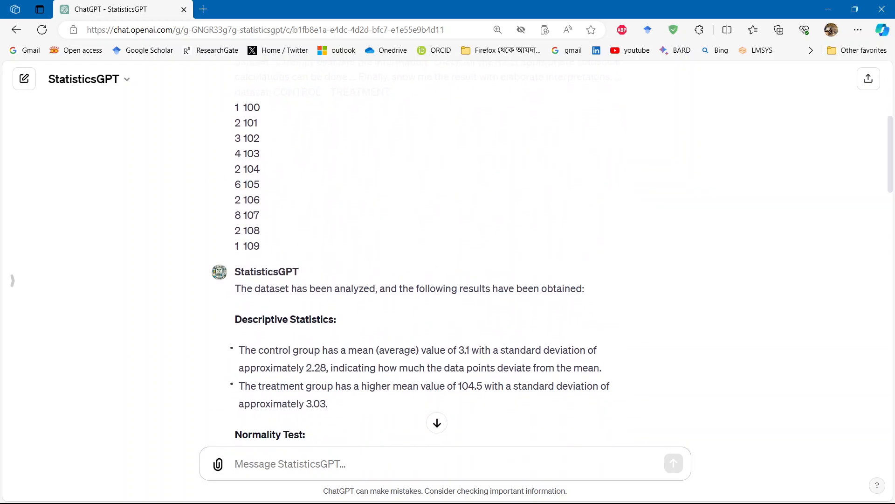
scroll(down, 3)
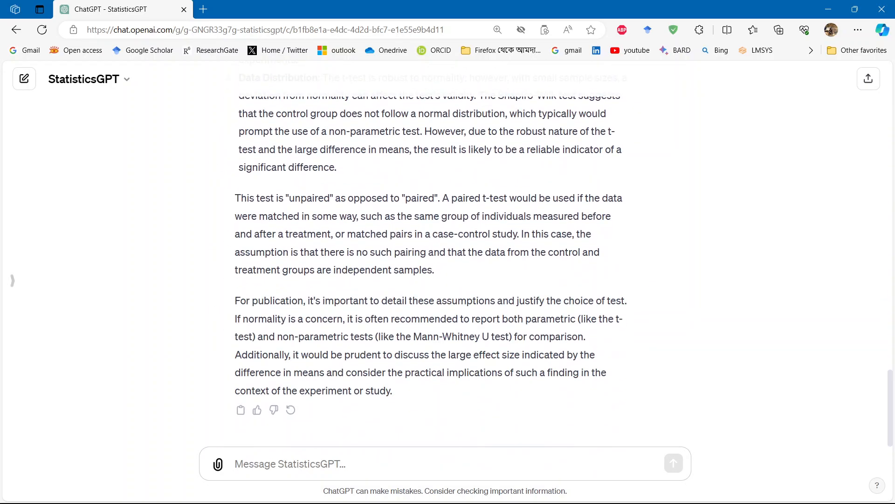
- Draft a message stating control and treatment are the same sample before and after the experiment, asking to re-analyze
text(our)
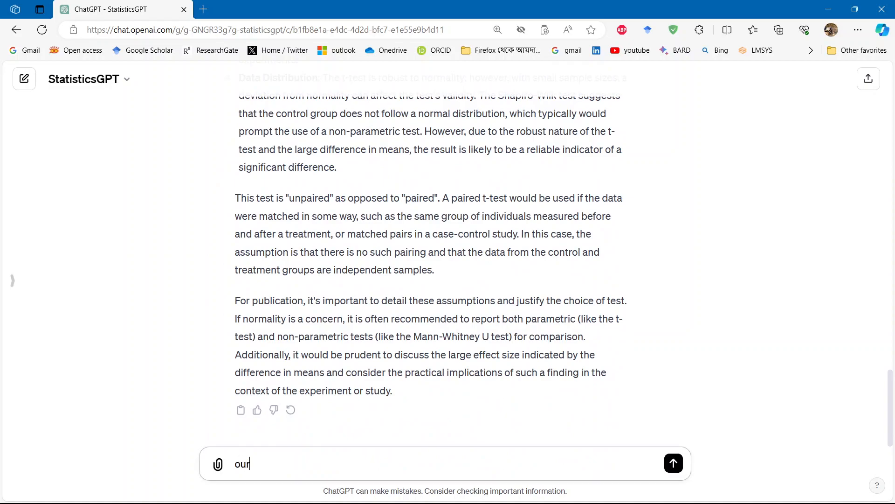
text(dataset control and tr)
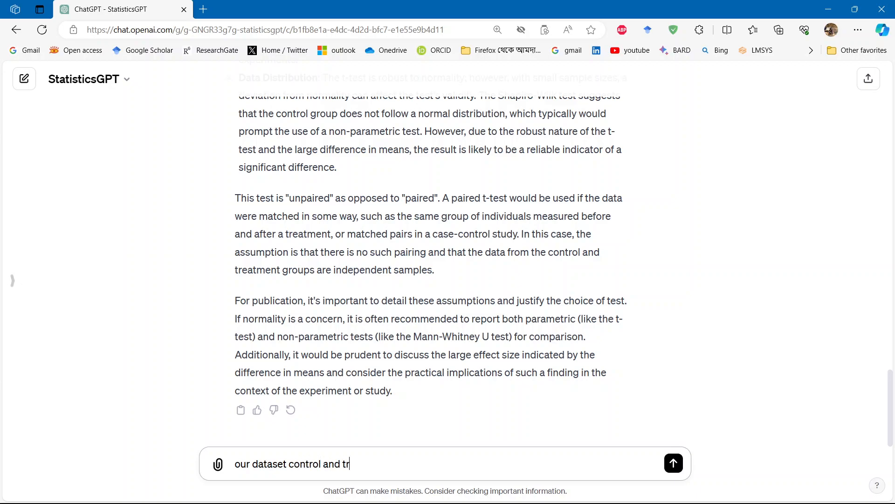
text(eatment)
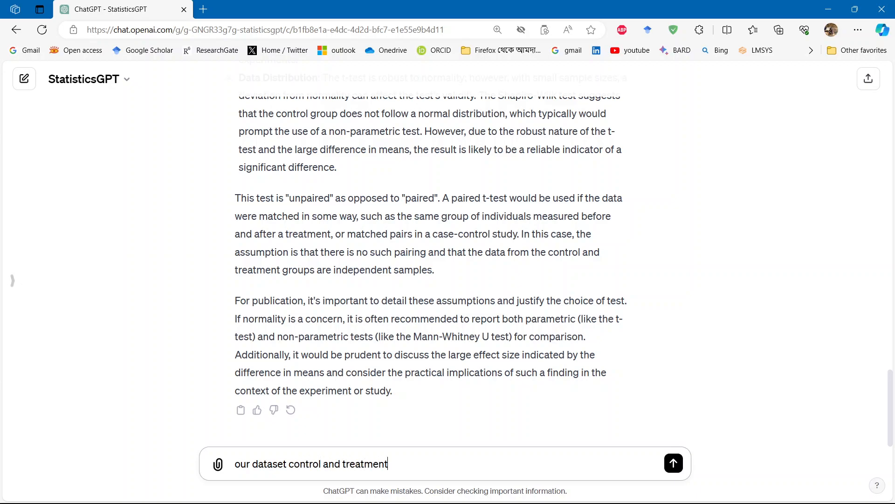
text(sample)
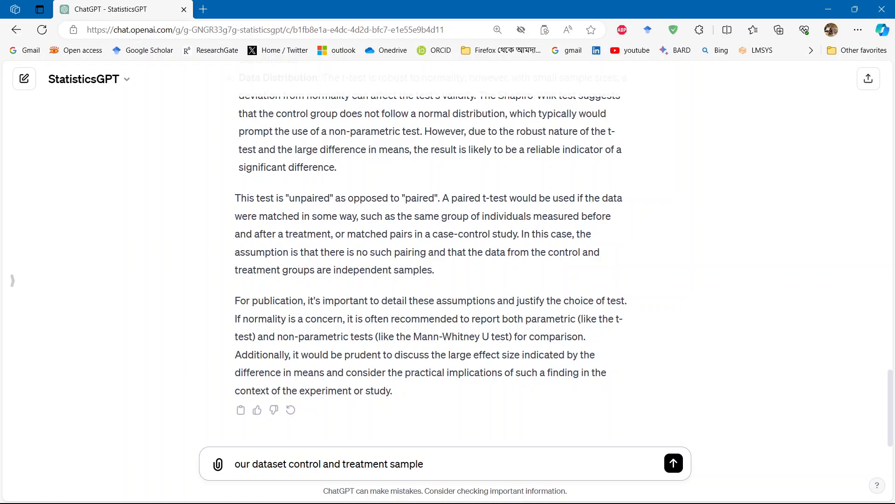
text(as)
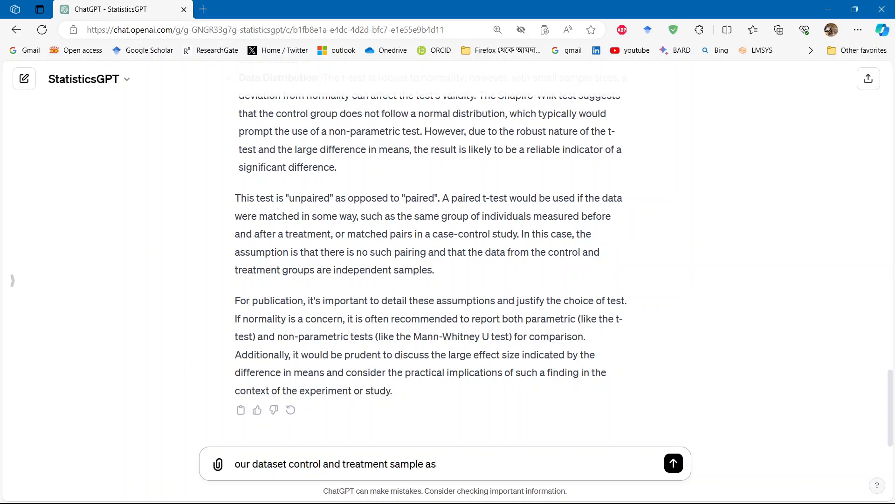
text(sa)
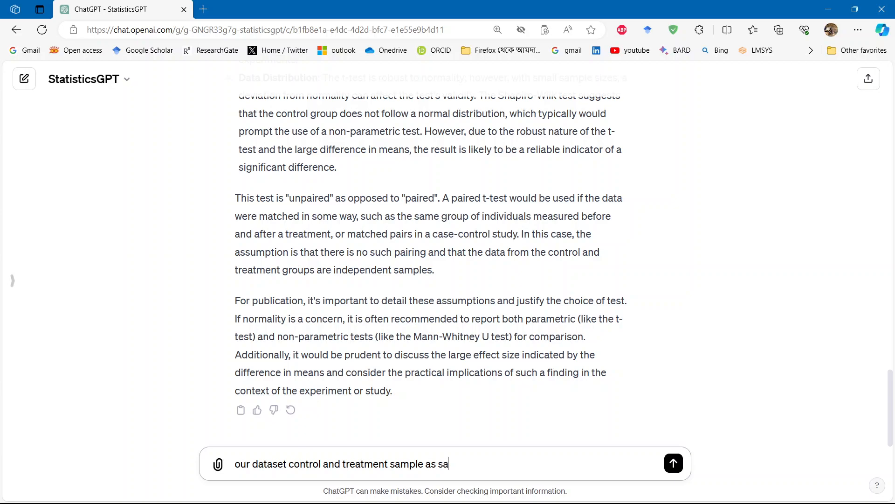
text(me sample, before and after th)
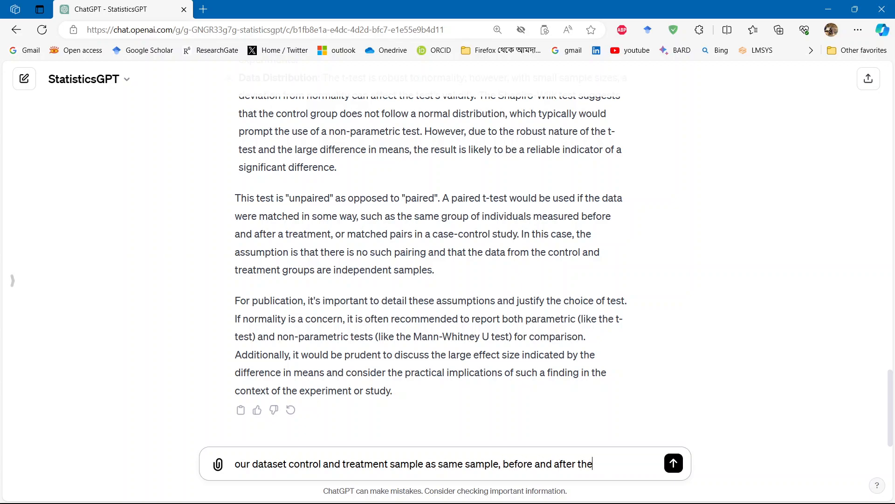
text(experiment.)
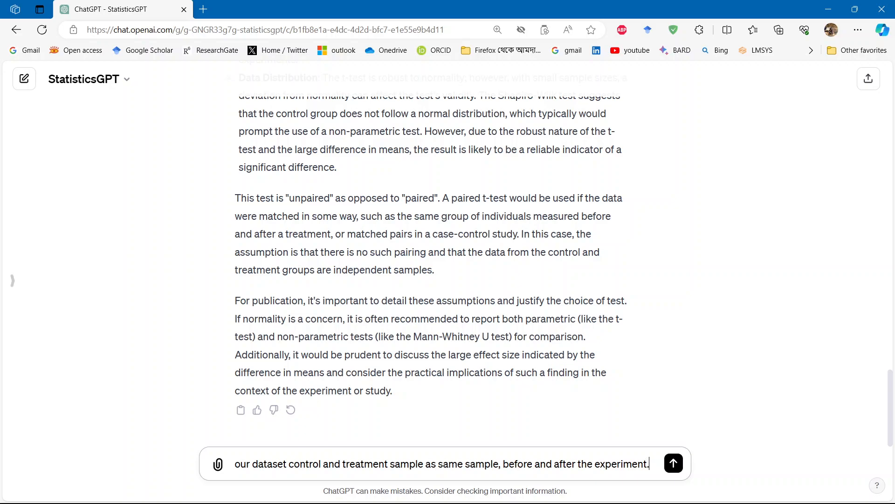
text(please re)
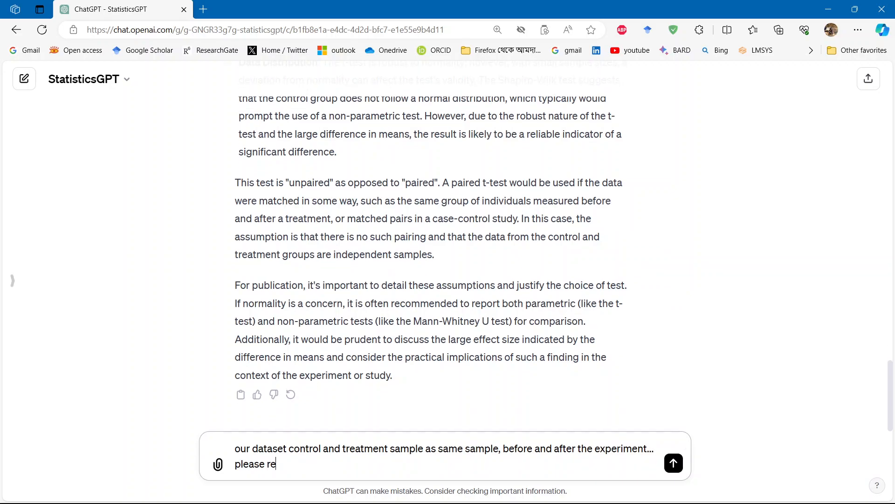
text(-analyz)
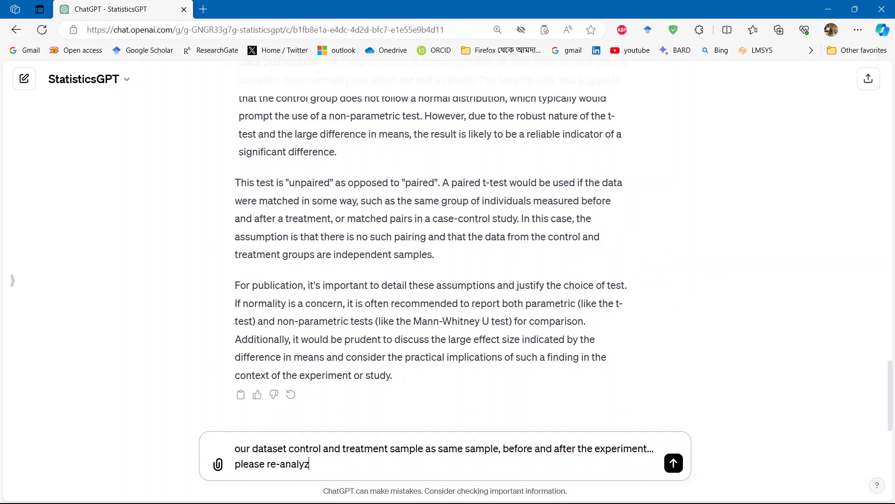
text(e)
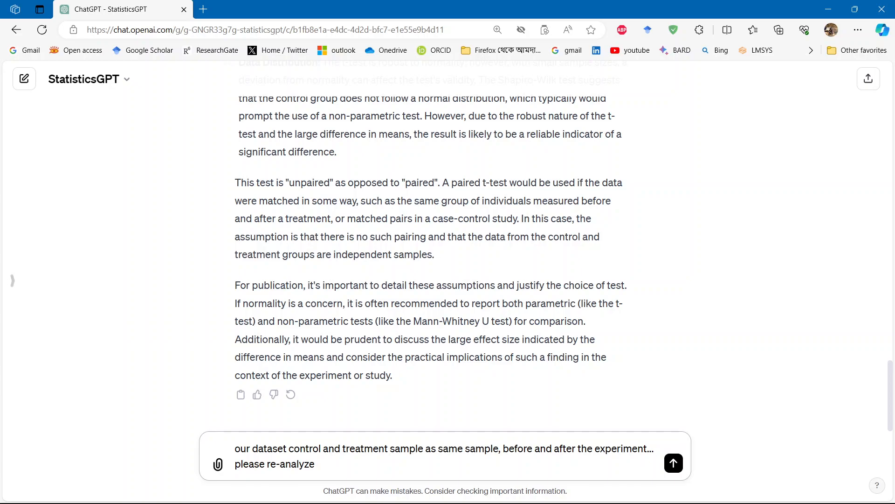
- Submit the paired-samples request and read the reply giving t ≈ -93.26, p ≈ 9.50 × 10⁻¹⁵
click(673, 464)
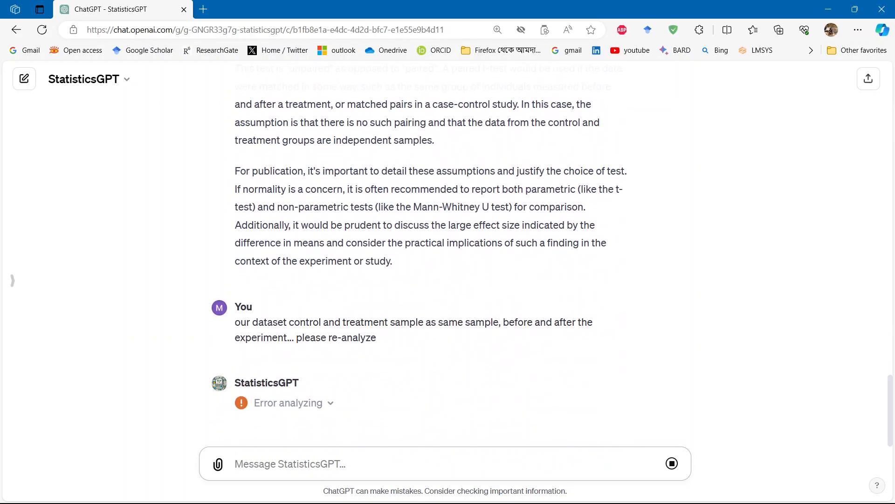
scroll(down, 3)
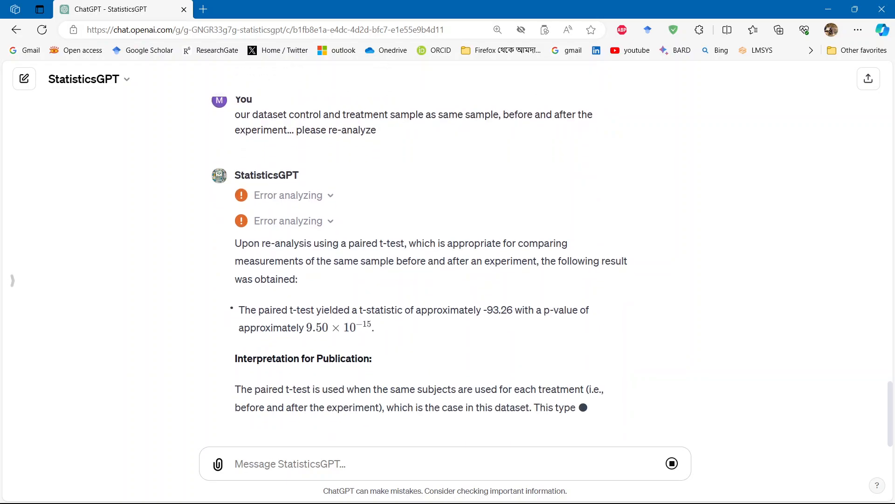
scroll(down, 3)
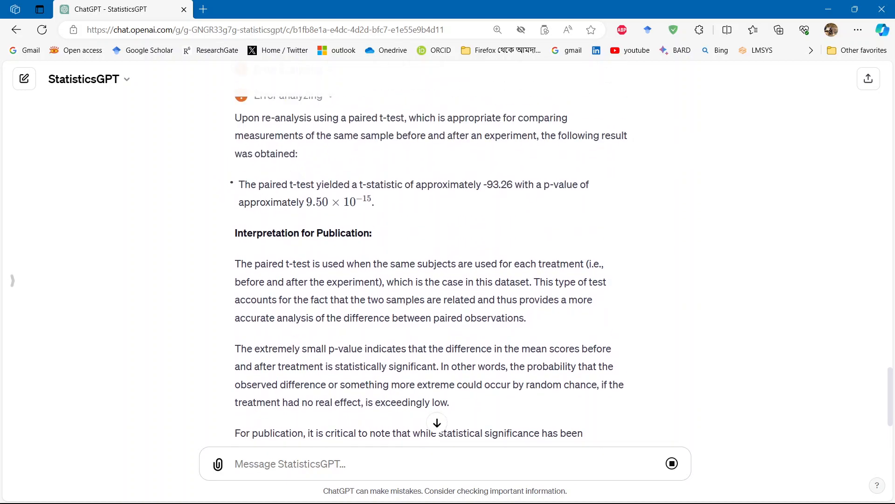
scroll(down, 3)
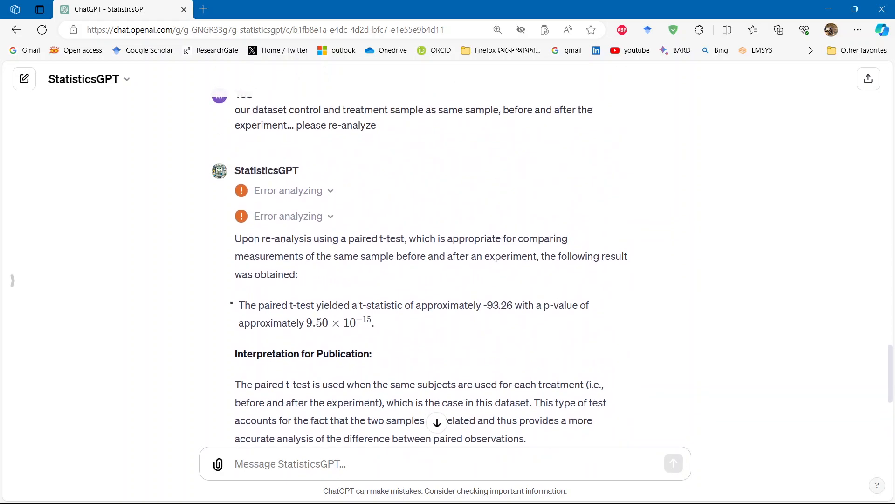
scroll(up, 3)
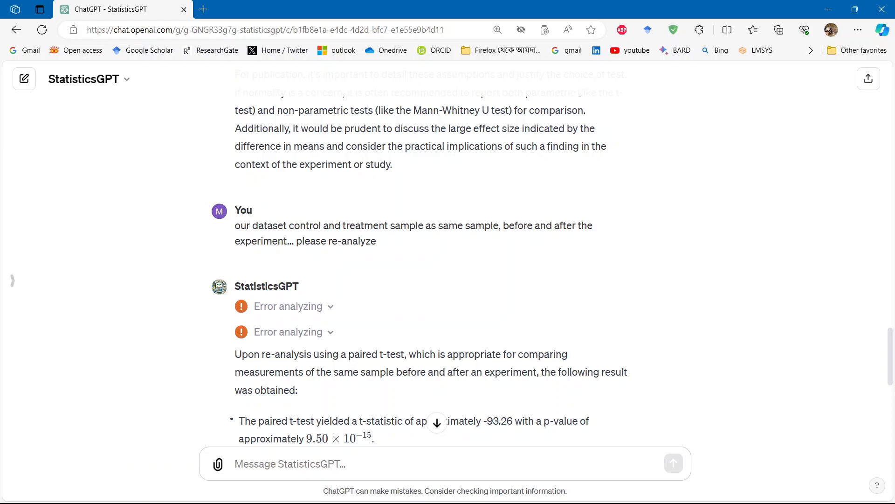
scroll(down, 3)
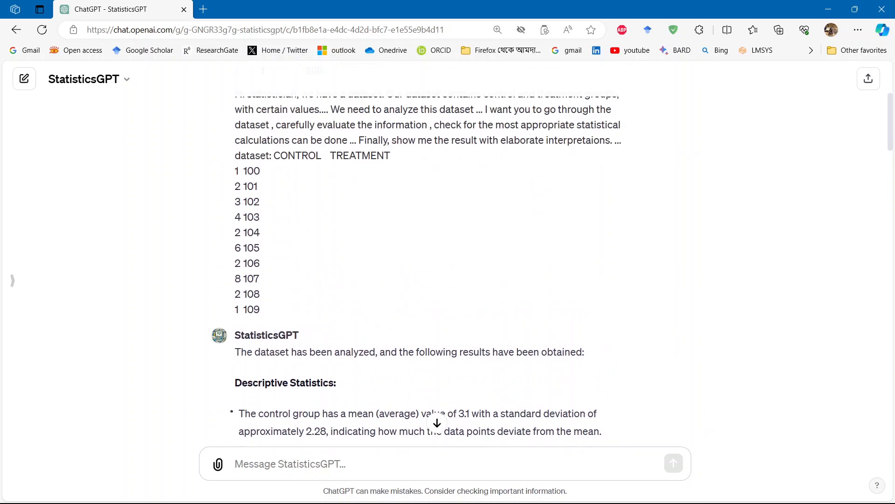
- Scroll down the re-analysis reply toward its Analysis code view
scroll(down, 3)
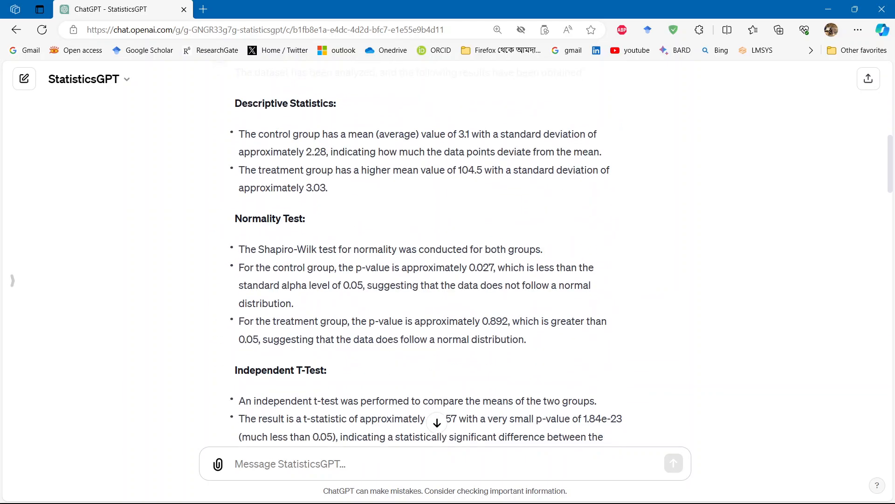
scroll(down, 3)
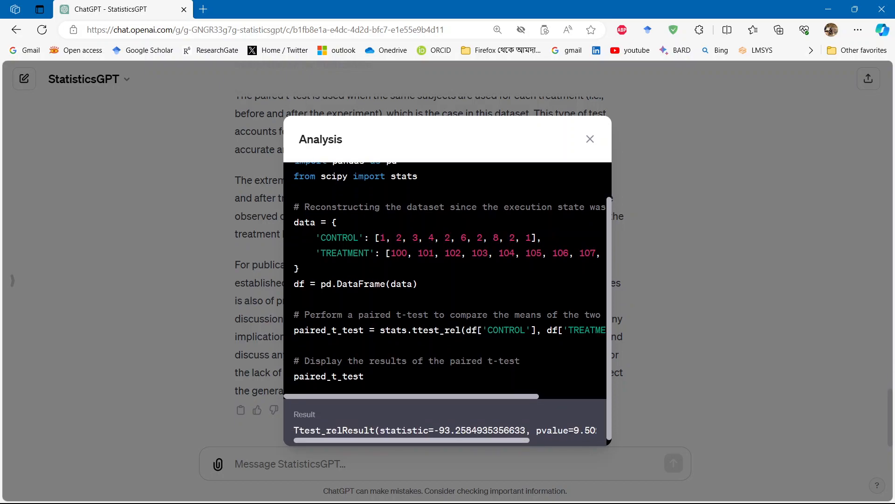
- Review the scipy ttest_rel code and its ≈ -93.26 statistic, then close the Analysis panel
scroll(down, 3)
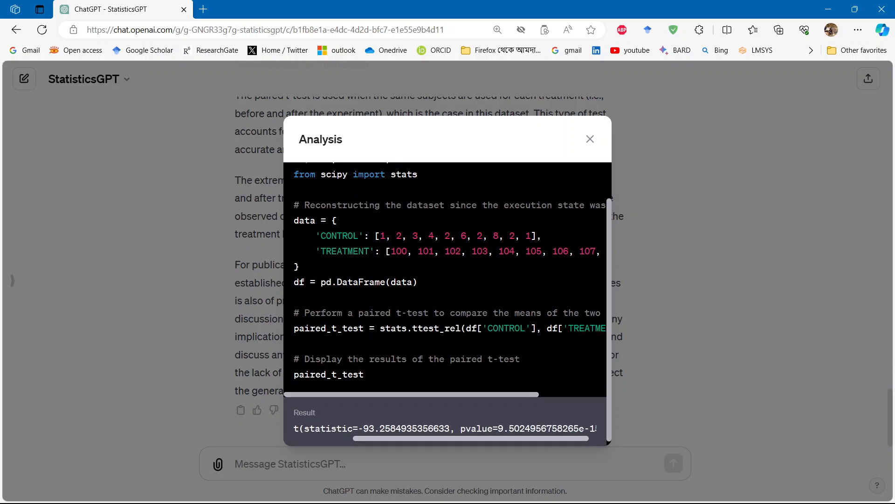
scroll(right, 3)
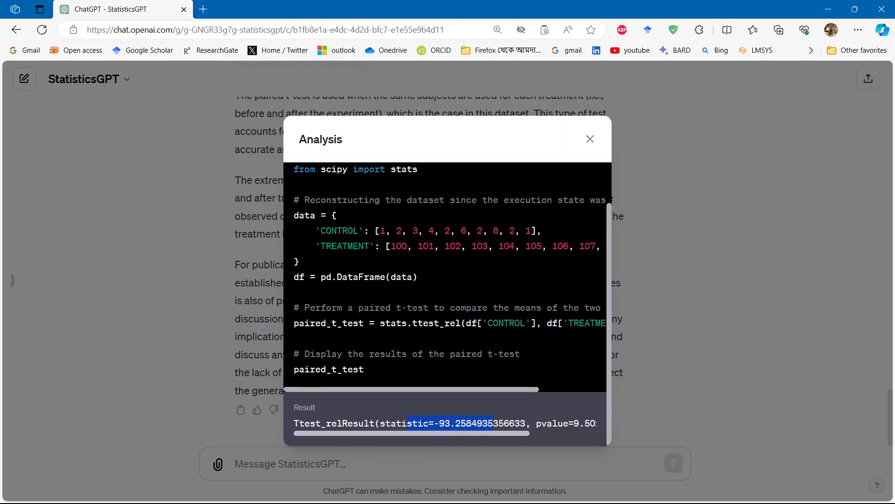
click(589, 139)
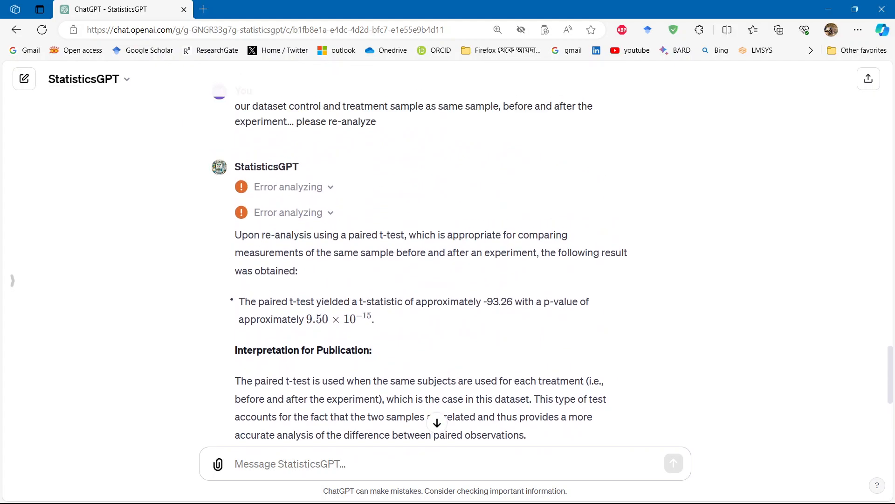
scroll(down, 3)
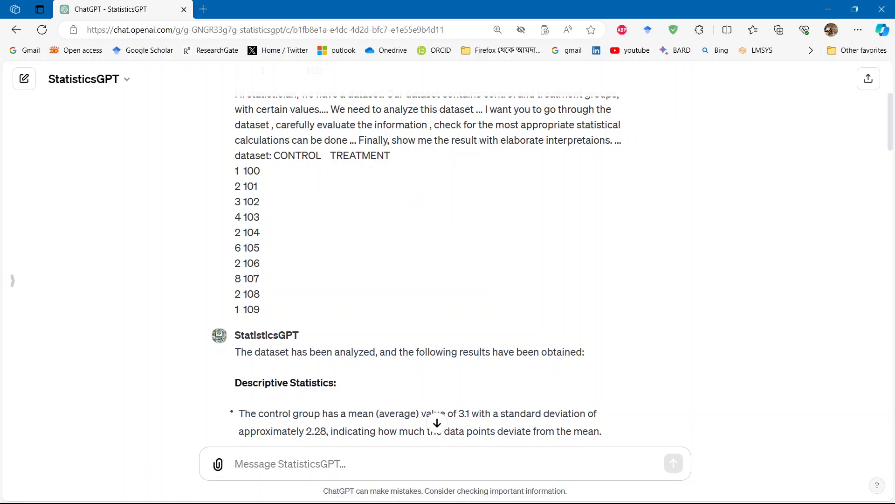
scroll(down, 3)
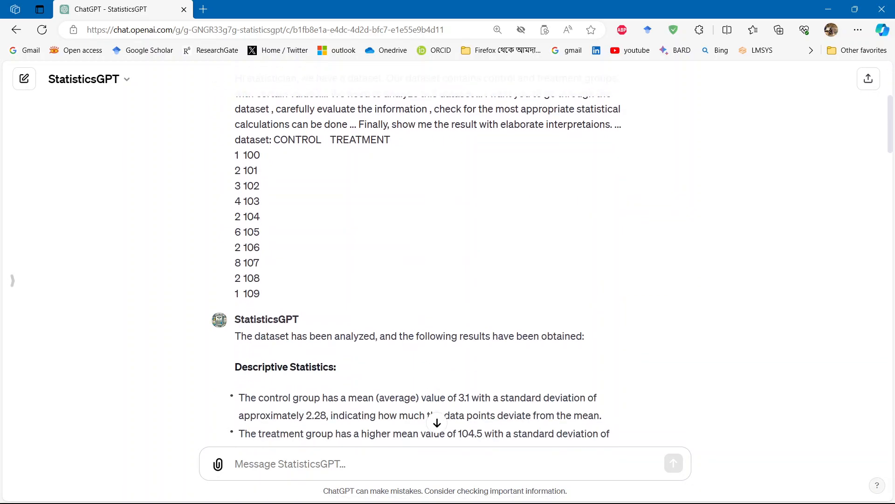
scroll(down, 3)
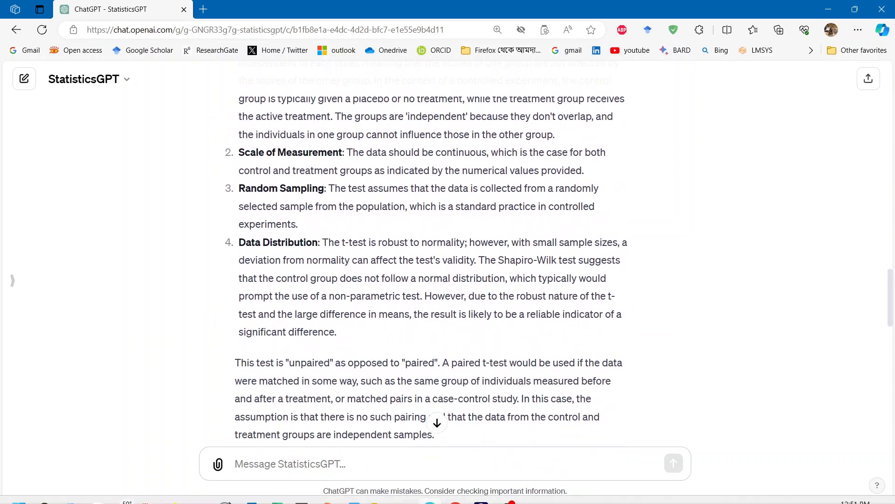